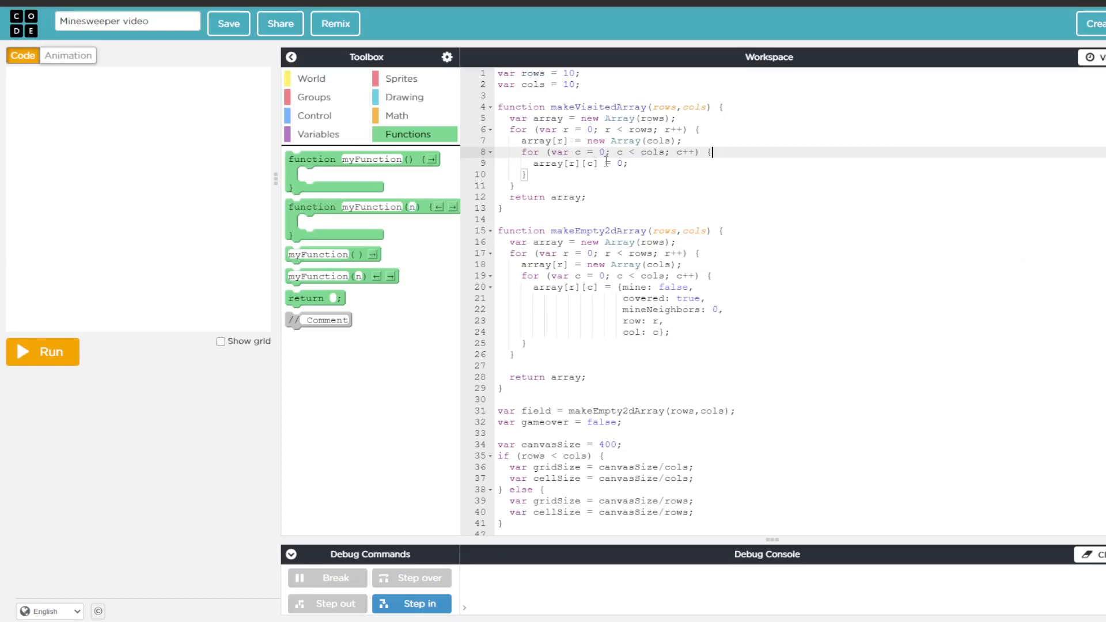
mouse_move(29, 396)
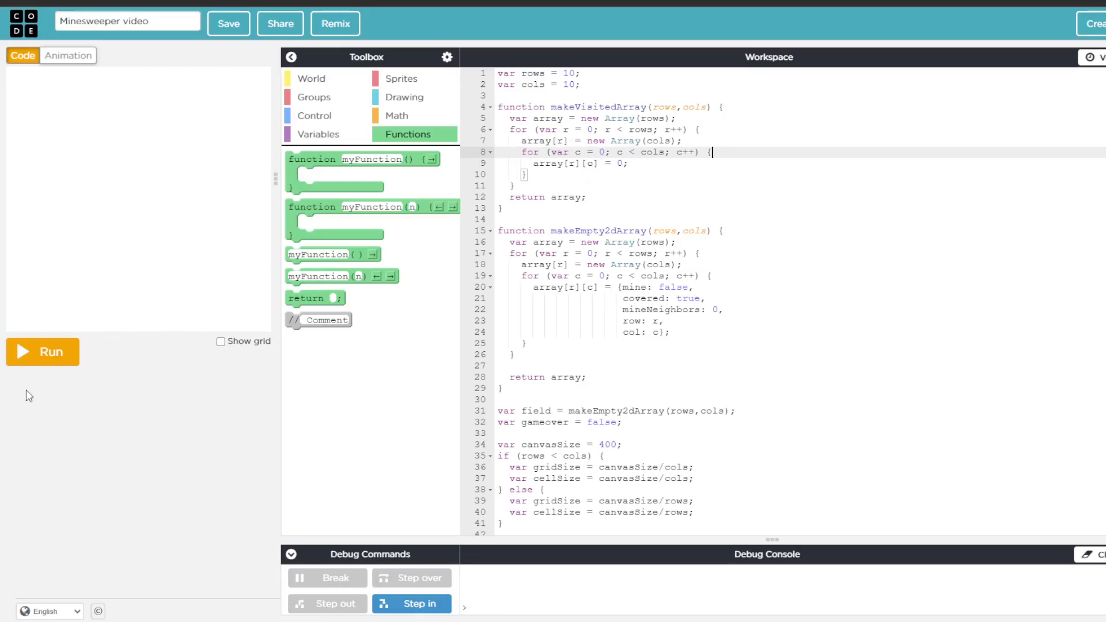
Step: Run the Minesweeper game and uncover cells showing the counts 2, 1 and 1
left_click(42, 352)
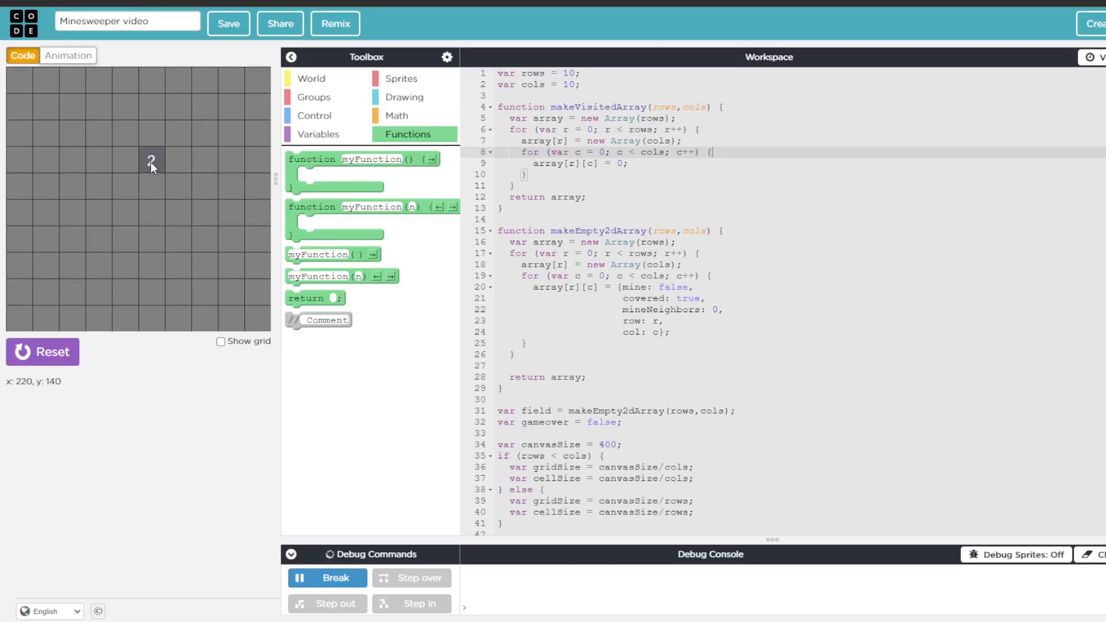
mouse_move(182, 183)
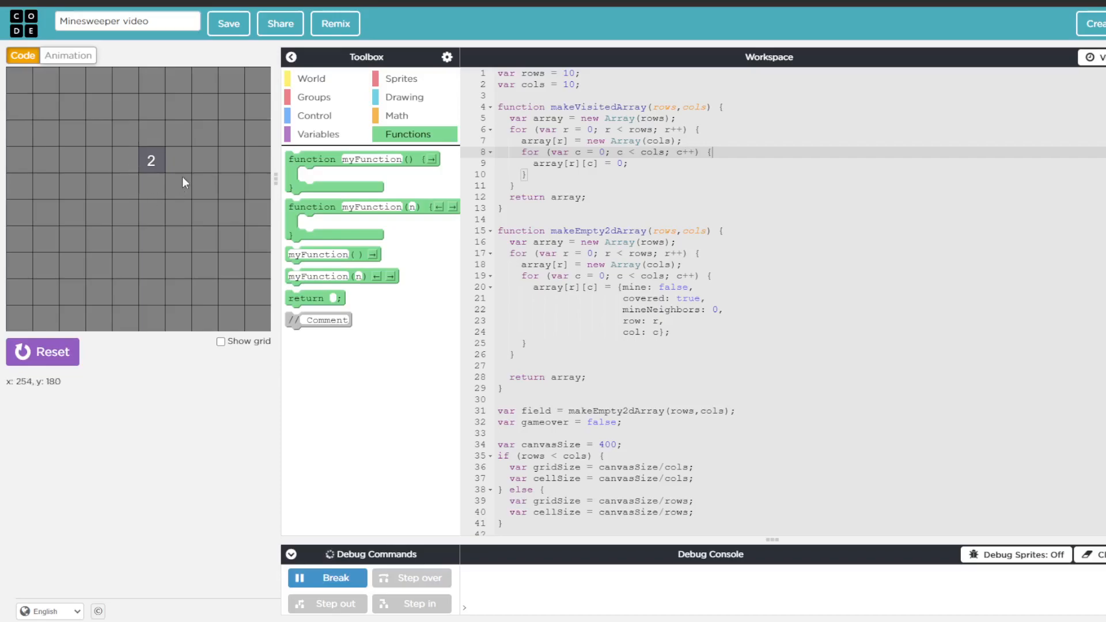
mouse_move(179, 161)
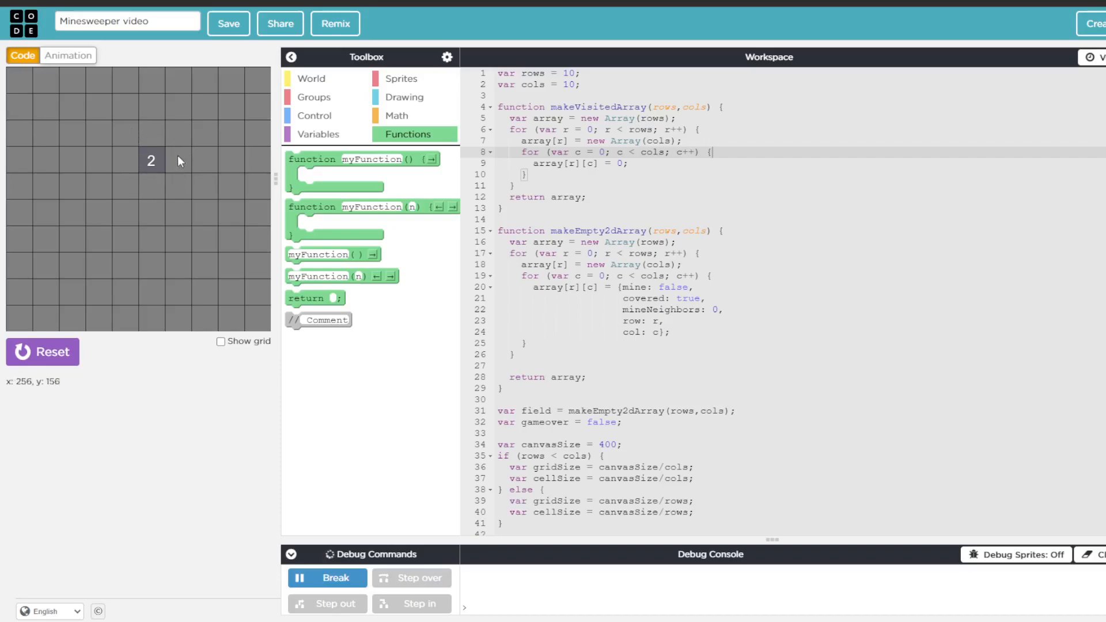
mouse_move(138, 172)
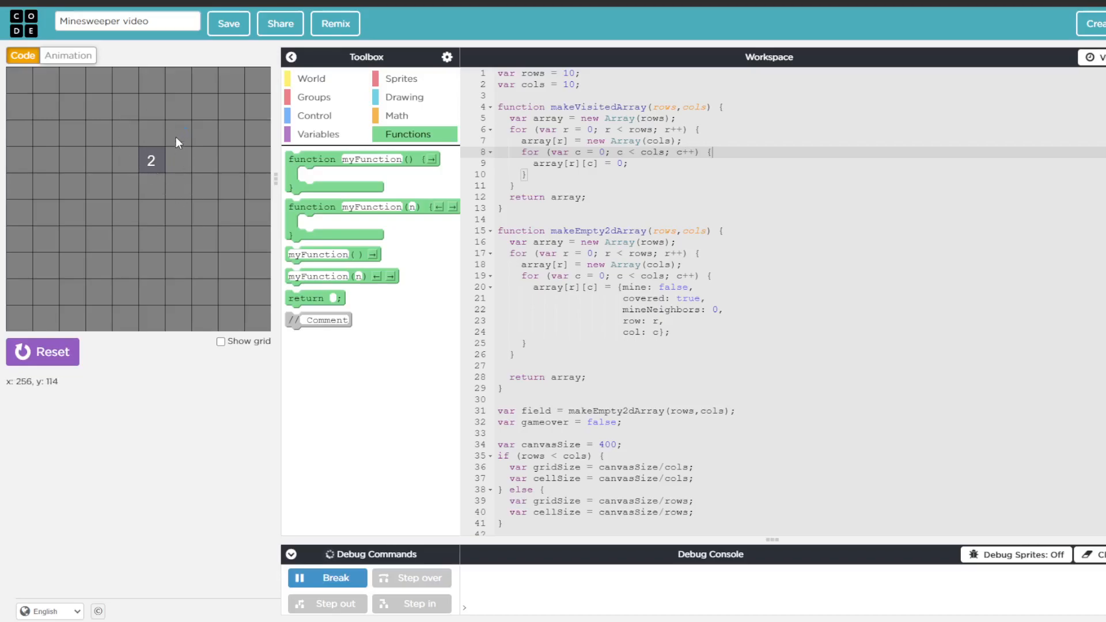
mouse_move(176, 137)
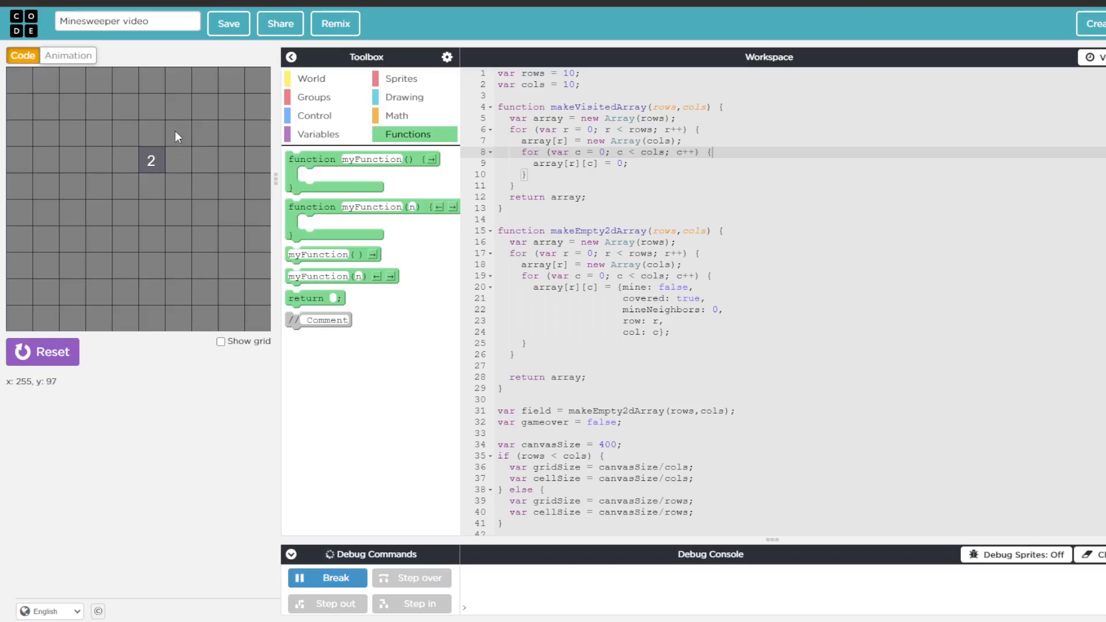
mouse_move(201, 119)
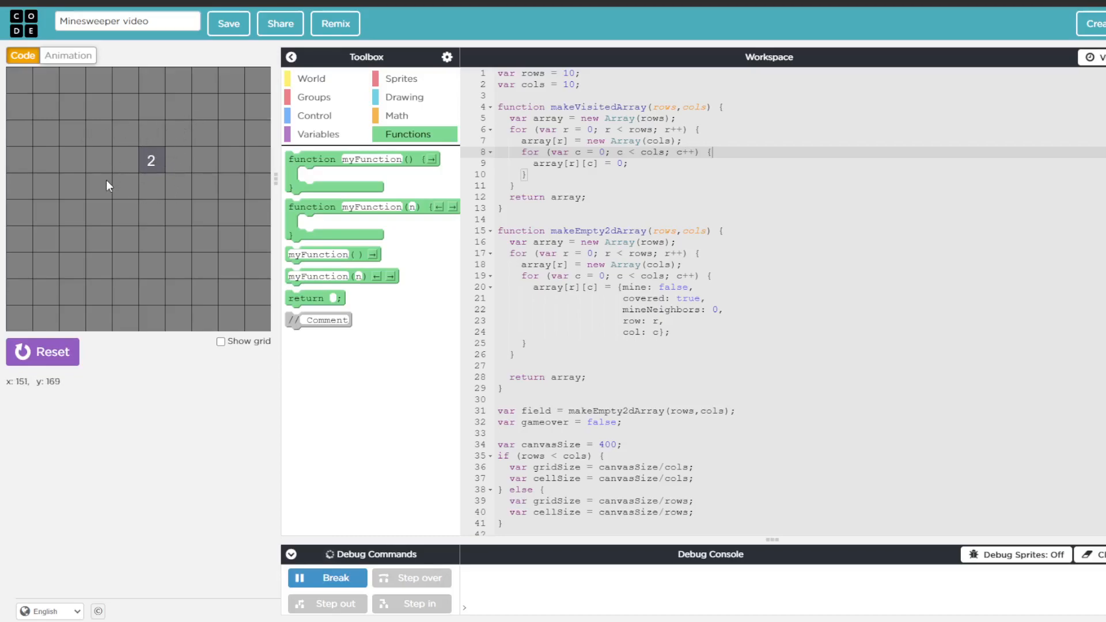
left_click(125, 187)
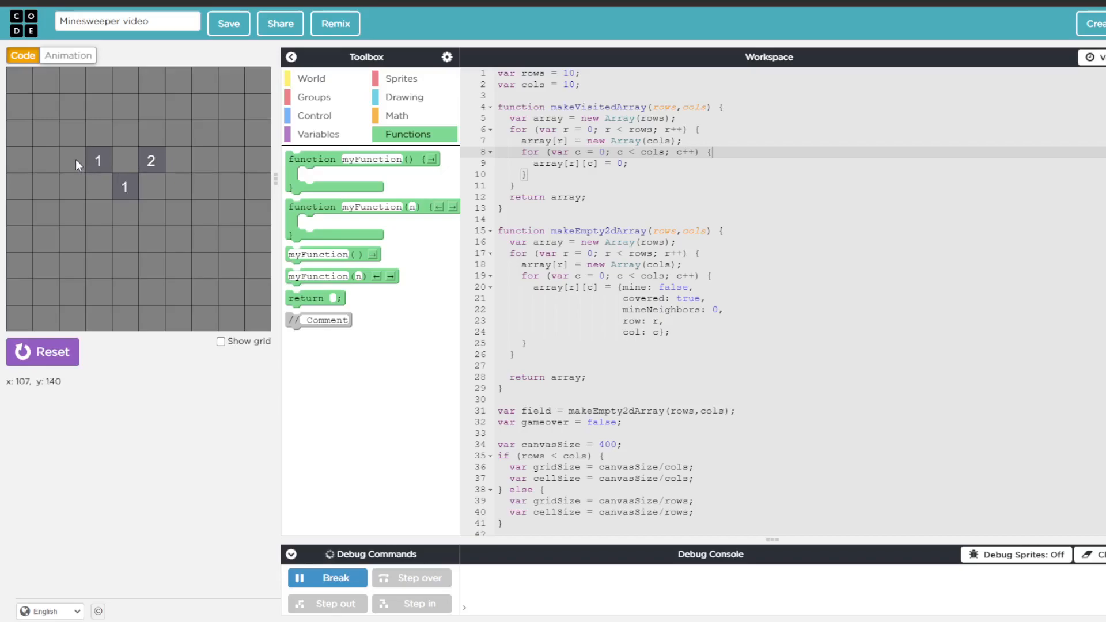
Step: Uncover a left-side cell to flood-reveal a numbered strip, then stop the game
left_click(77, 161)
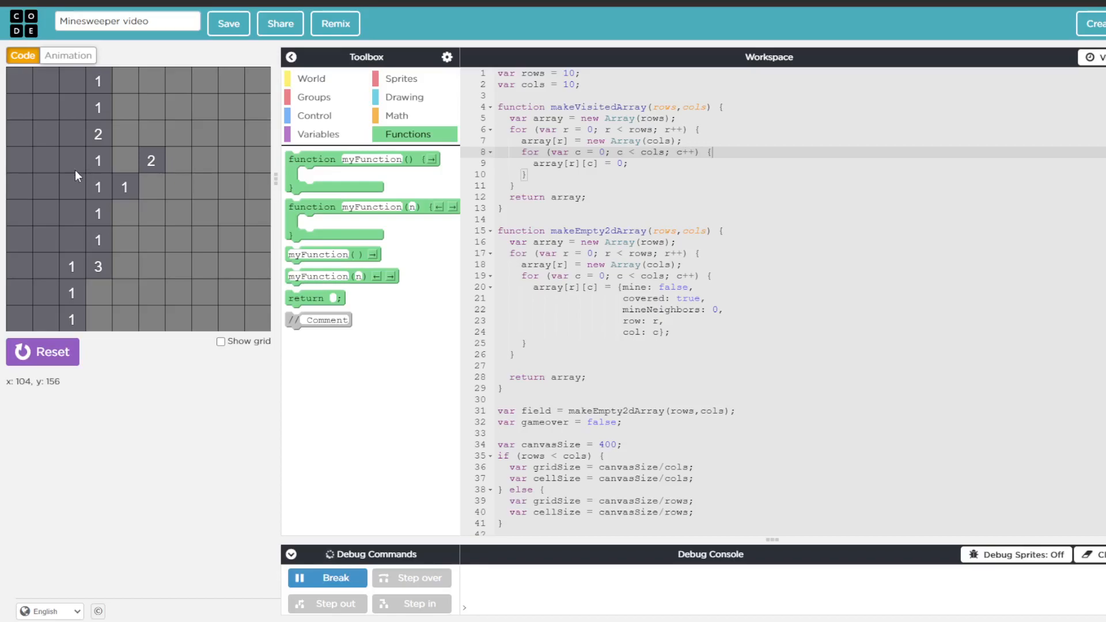
mouse_move(56, 205)
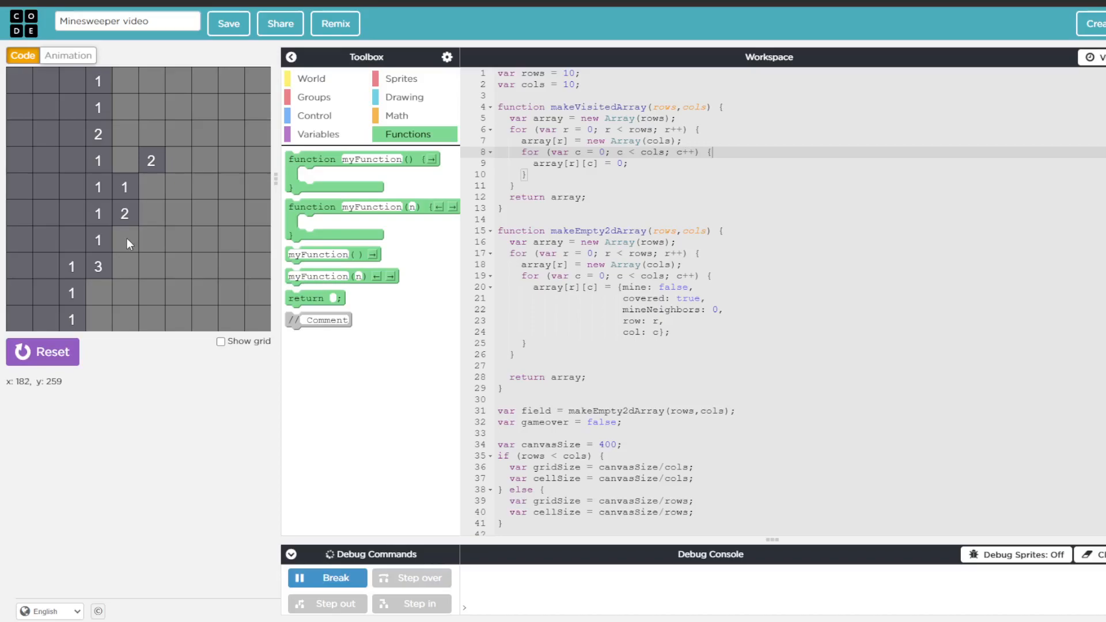
left_click(125, 240)
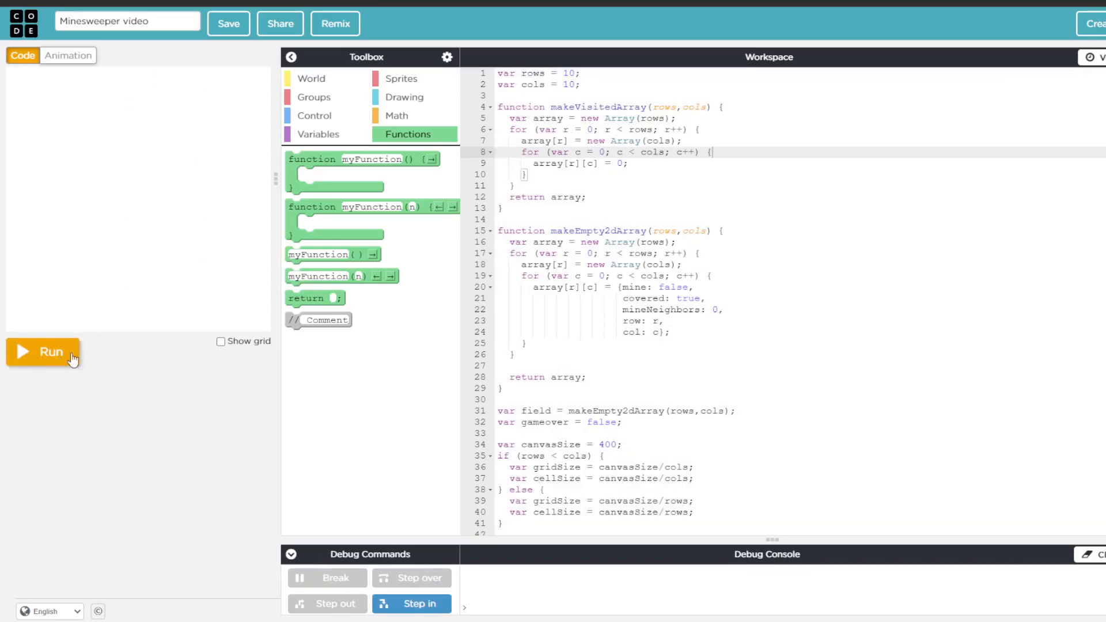
Step: Start a new Minesweeper game with every cell of the 10x10 board covered
left_click(42, 352)
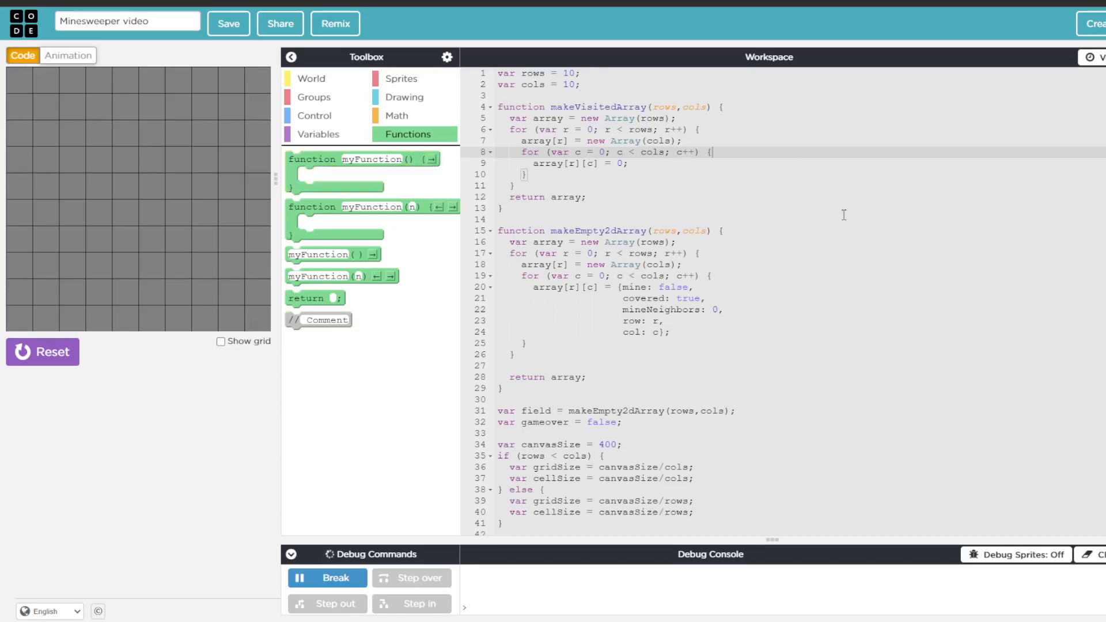
mouse_move(596, 391)
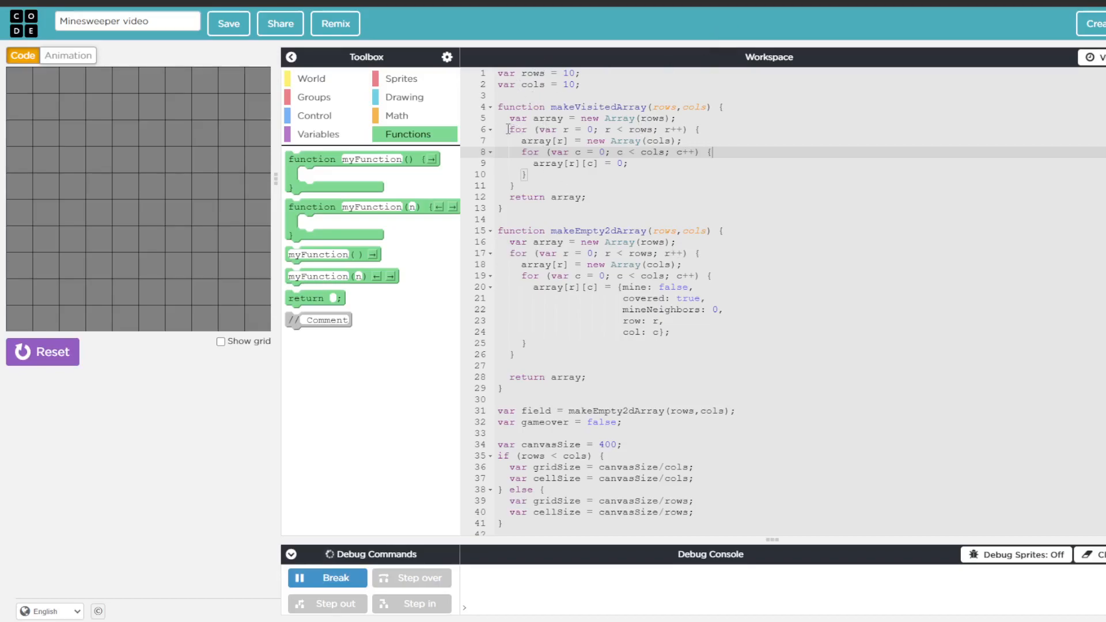
mouse_move(491, 122)
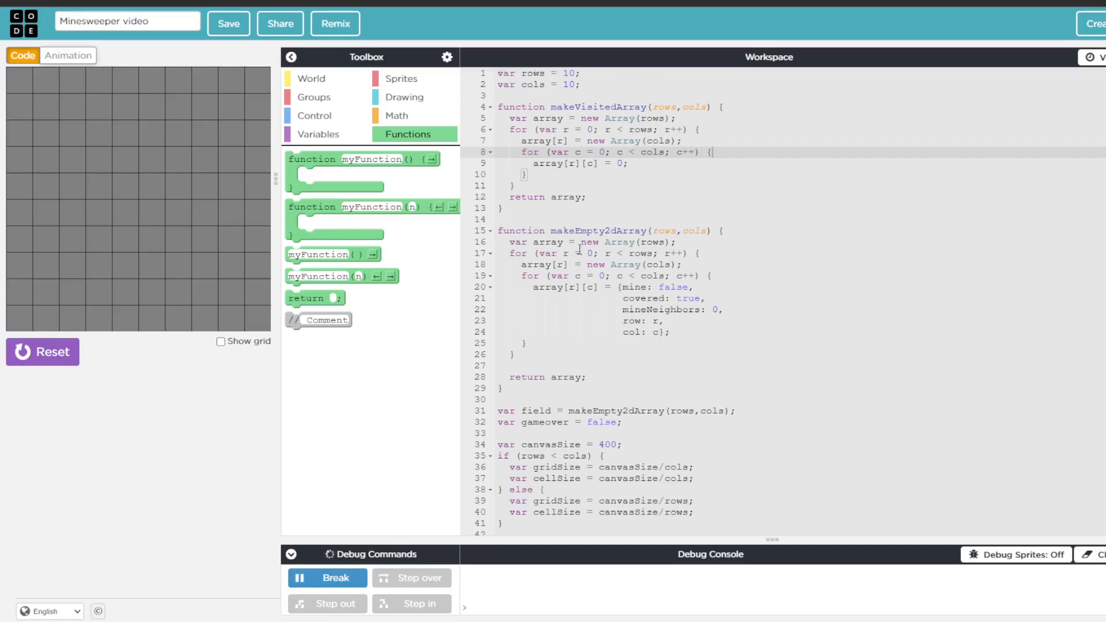
Step: Scroll the code down to the drawWorld function that paints covered cells and mines
scroll("down", 3)
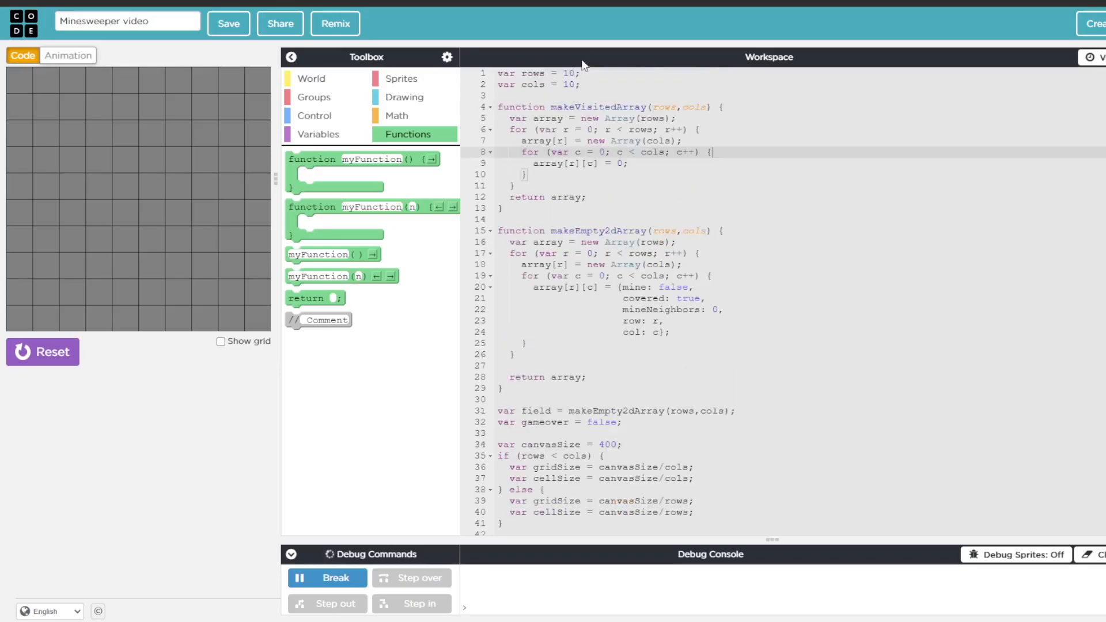
mouse_move(608, 67)
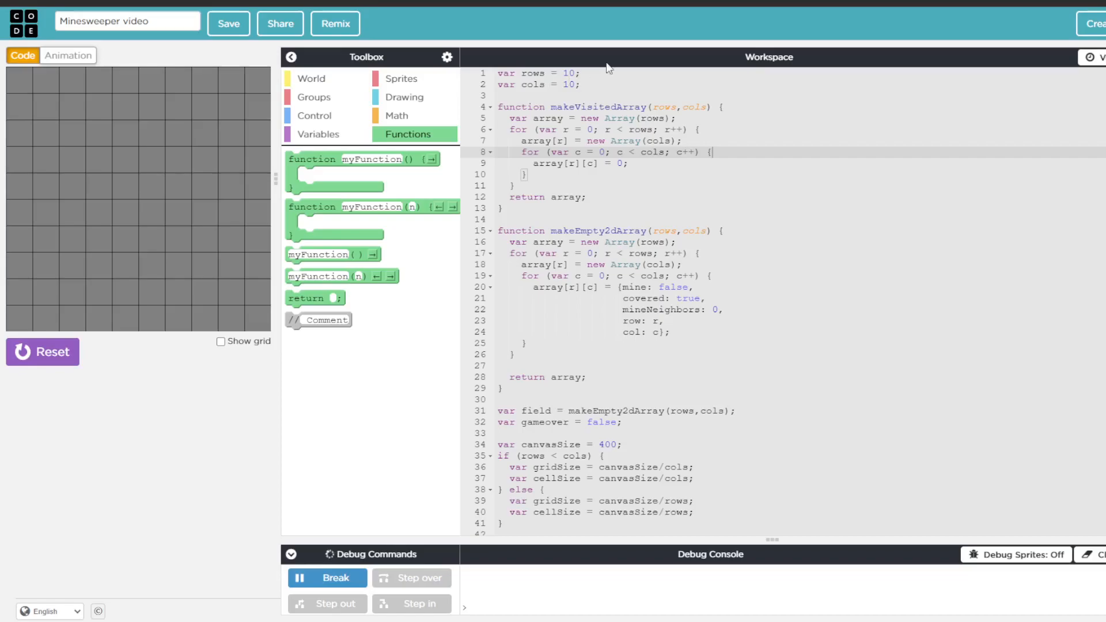
scroll("down", 3)
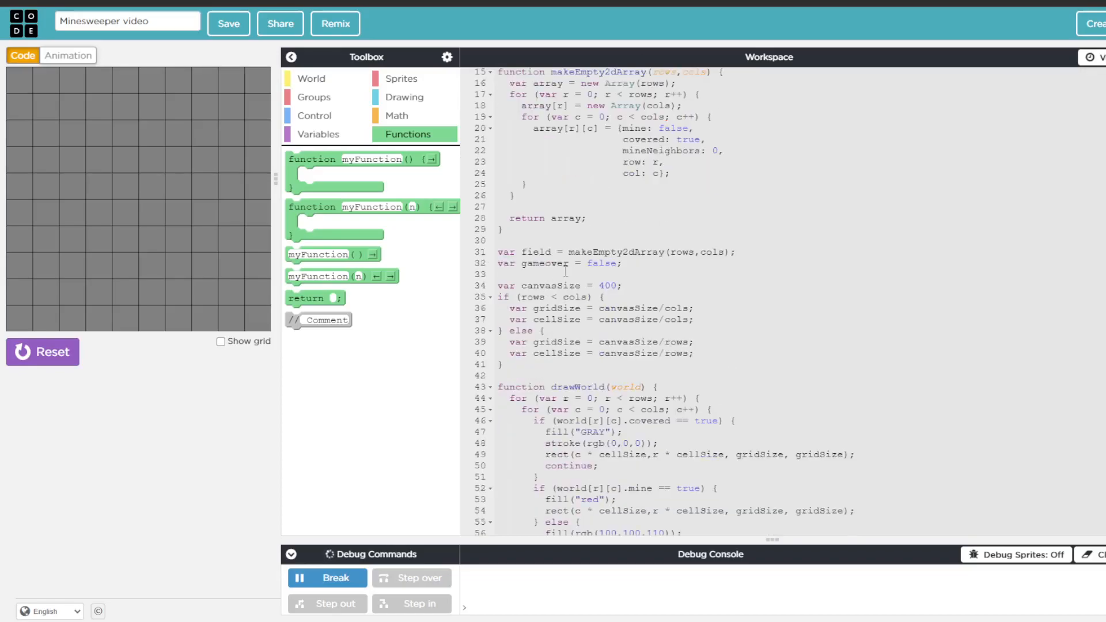
mouse_move(4, 228)
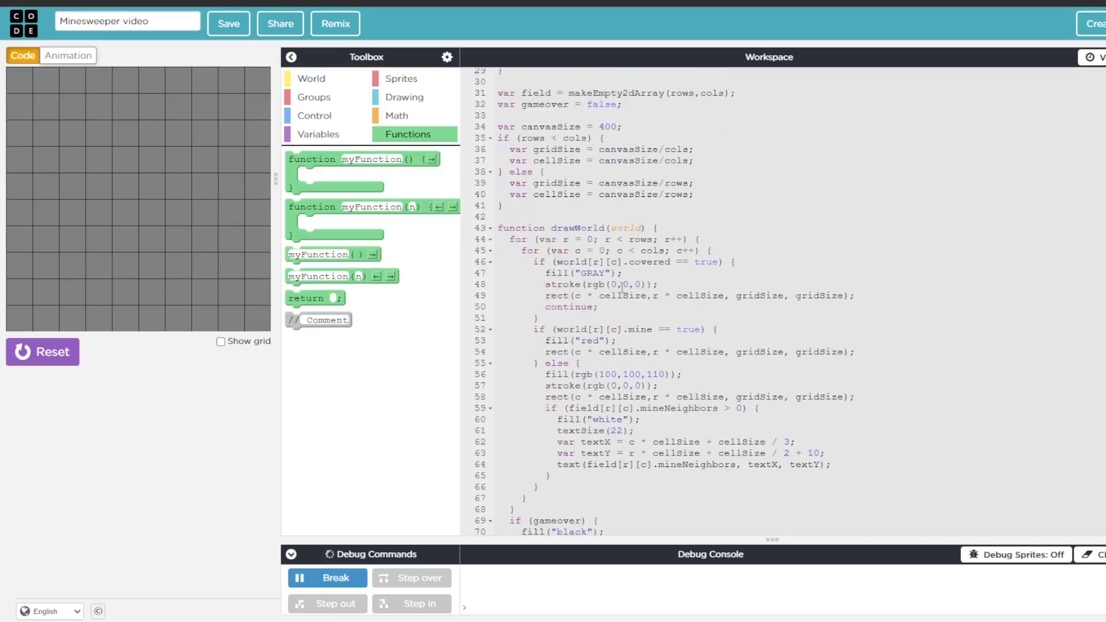
scroll("down", 3)
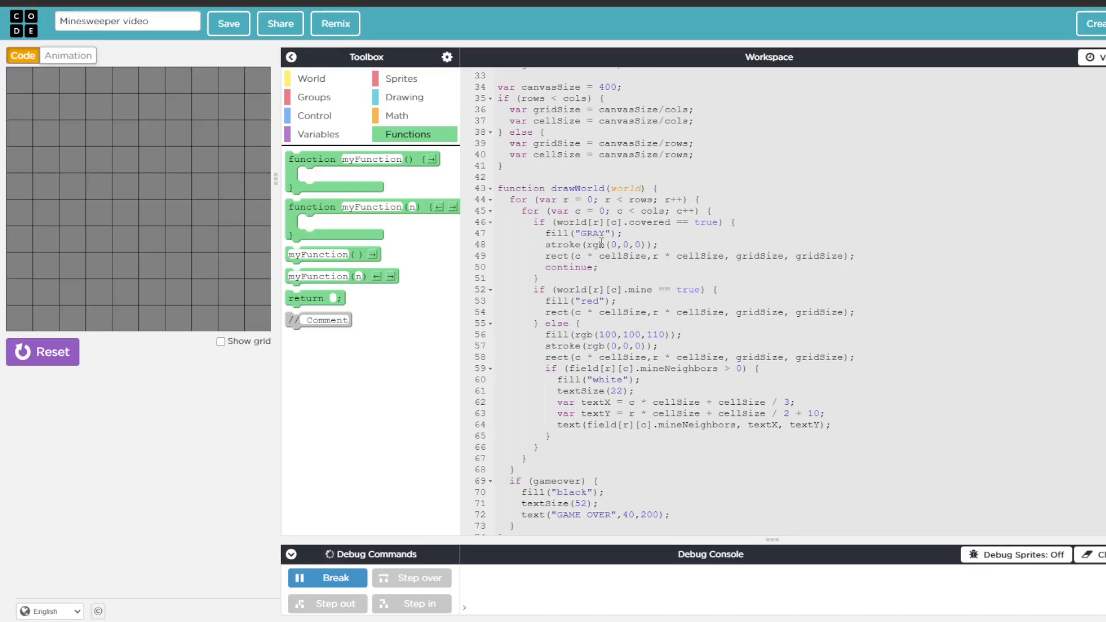
mouse_move(638, 255)
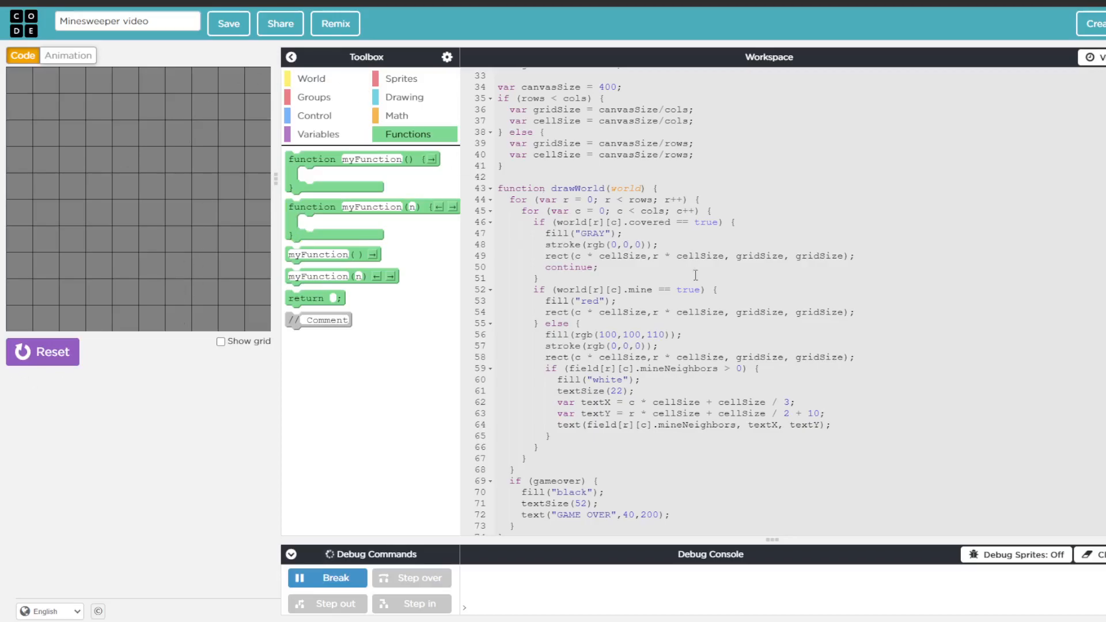
mouse_move(540, 261)
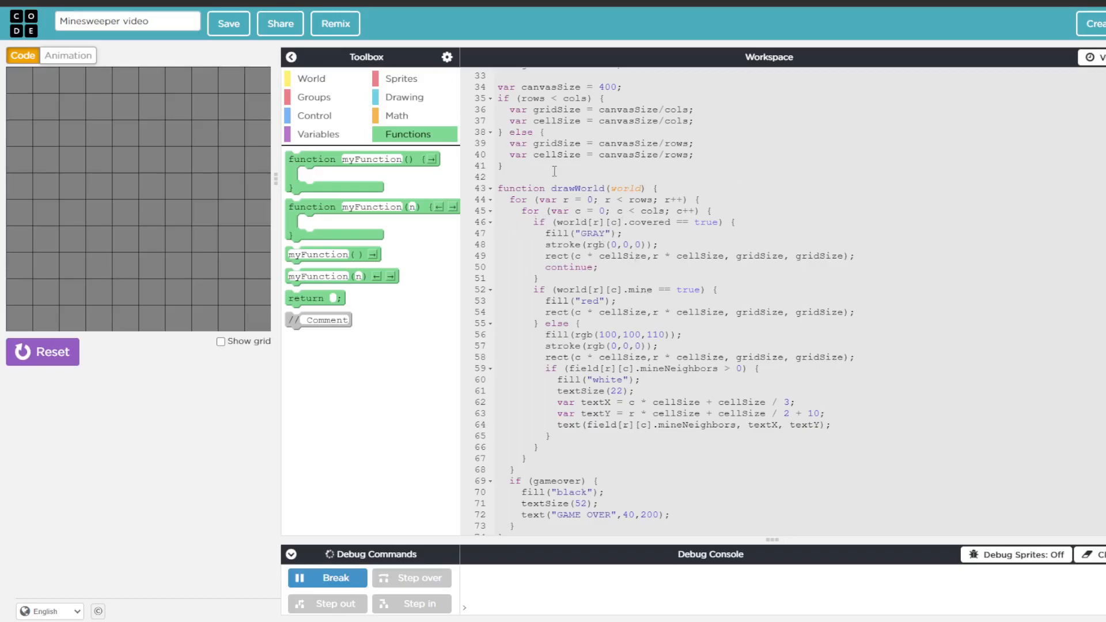
mouse_move(658, 138)
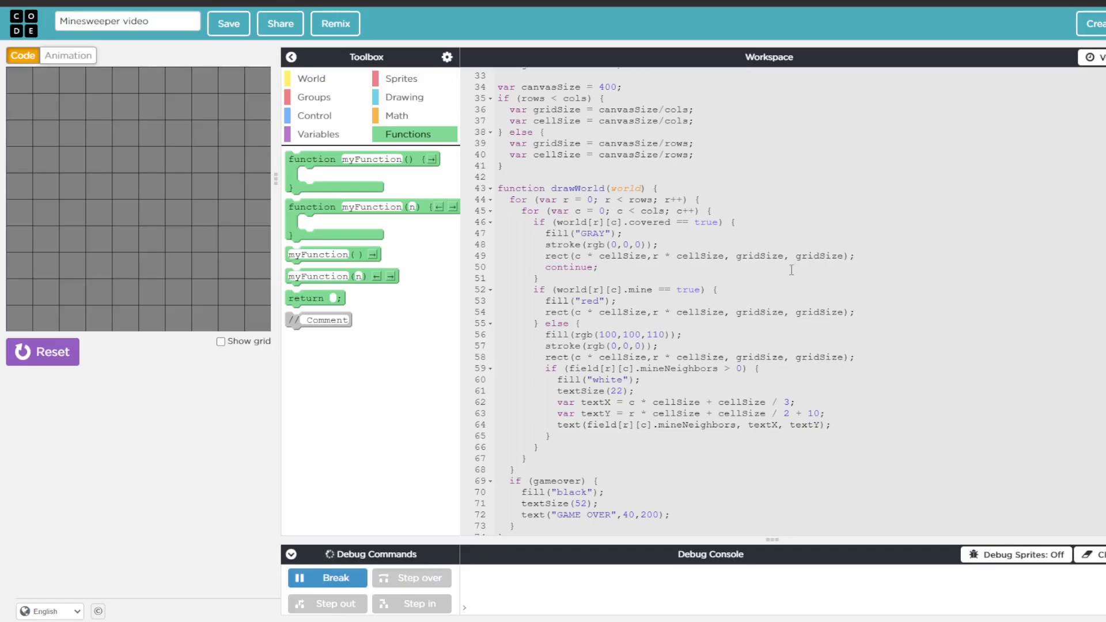
mouse_move(741, 290)
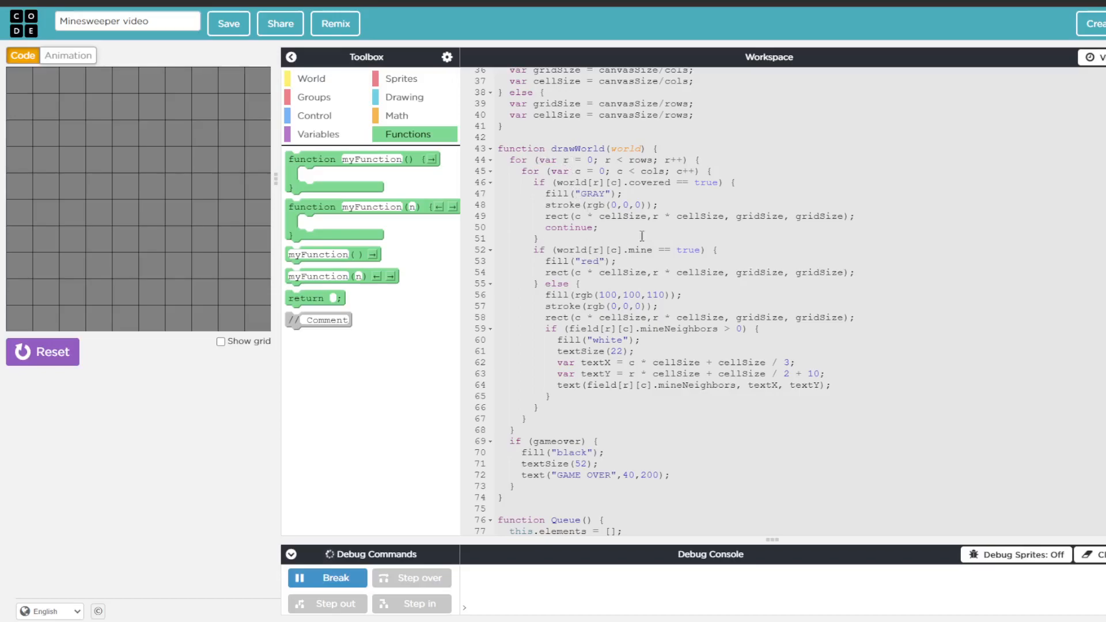
mouse_move(640, 256)
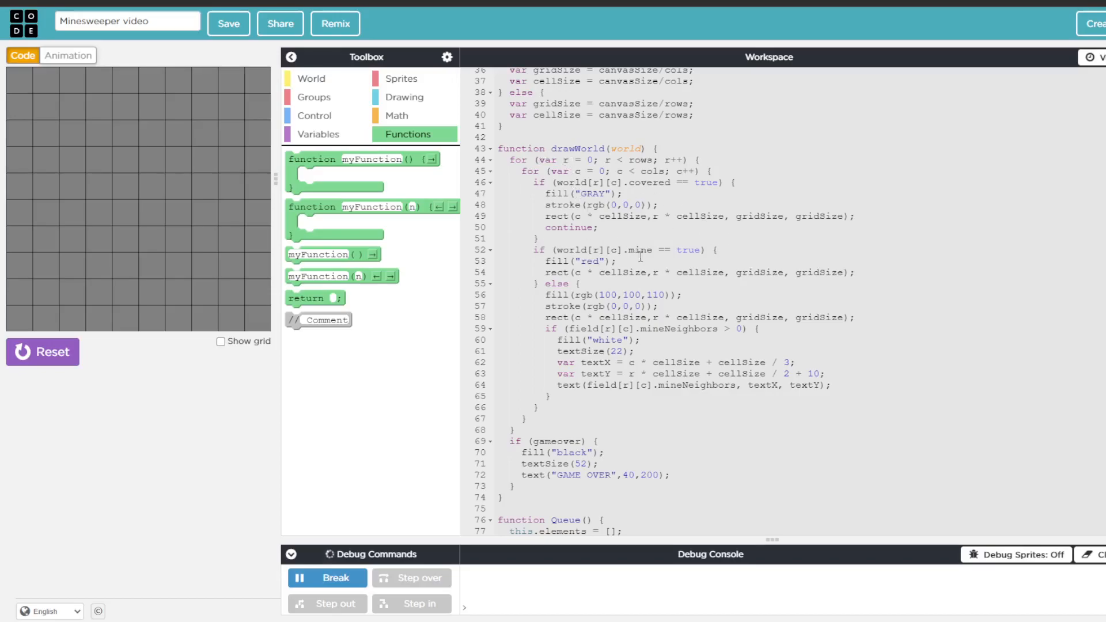
mouse_move(695, 292)
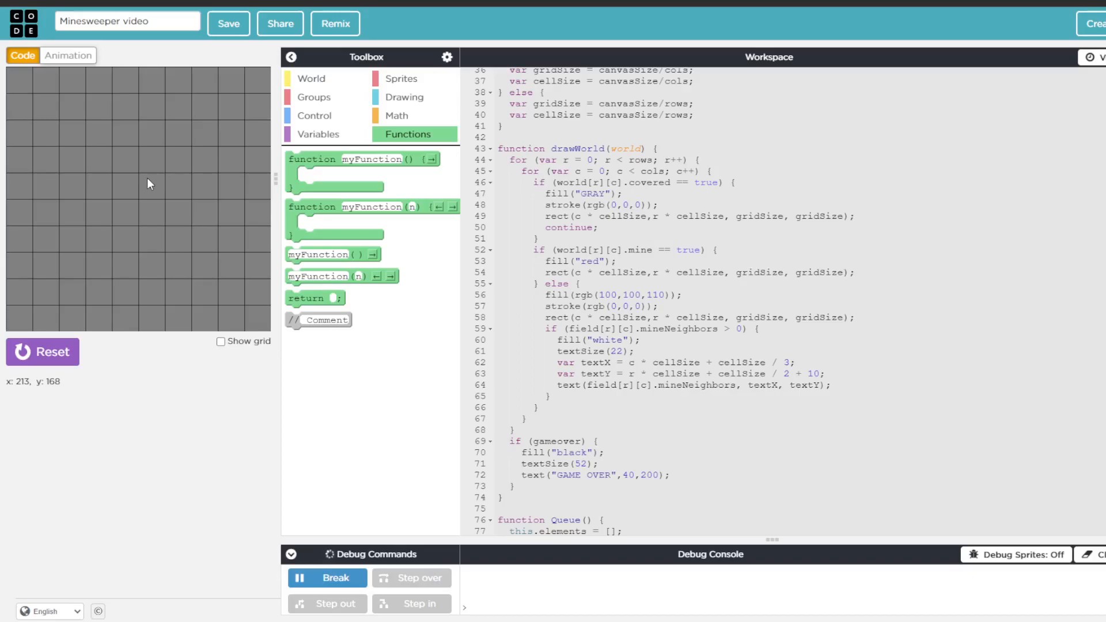
mouse_move(159, 185)
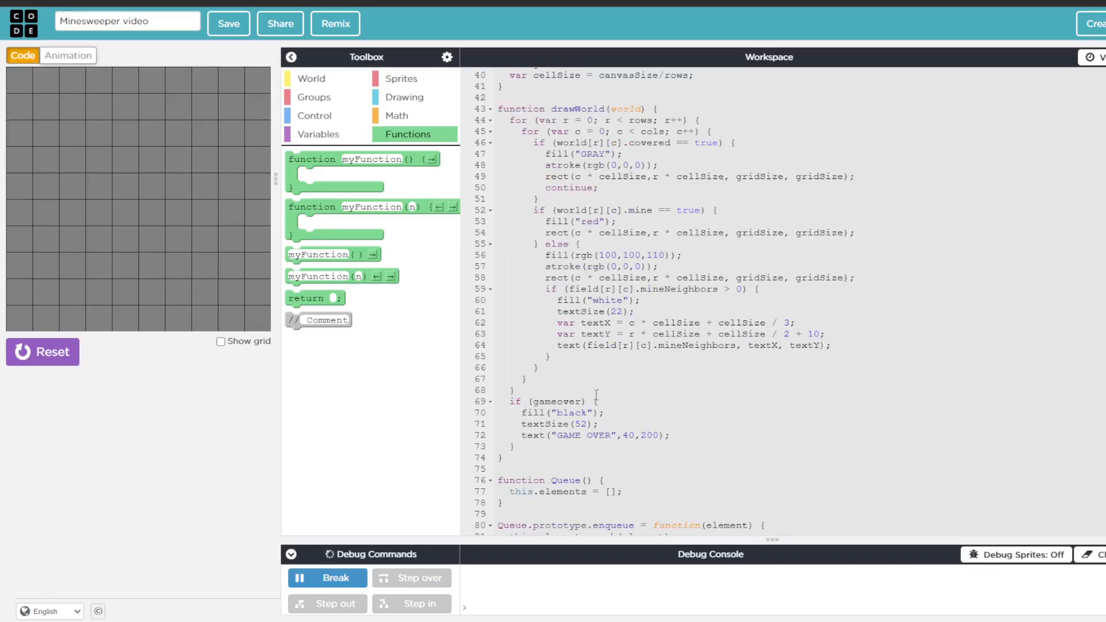
mouse_move(159, 191)
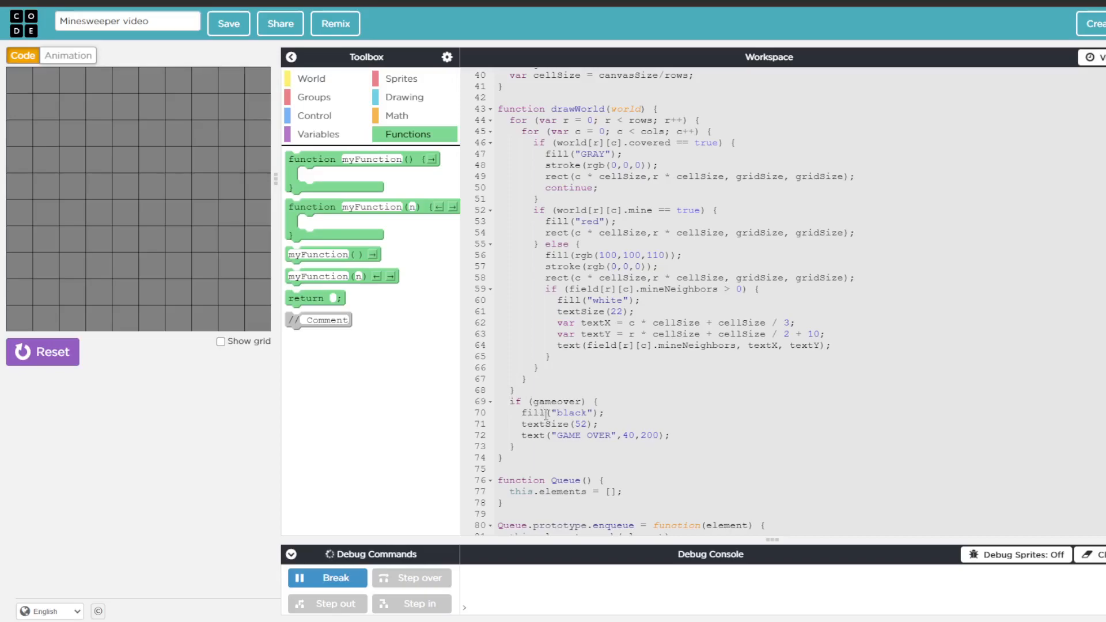
scroll("down", 3)
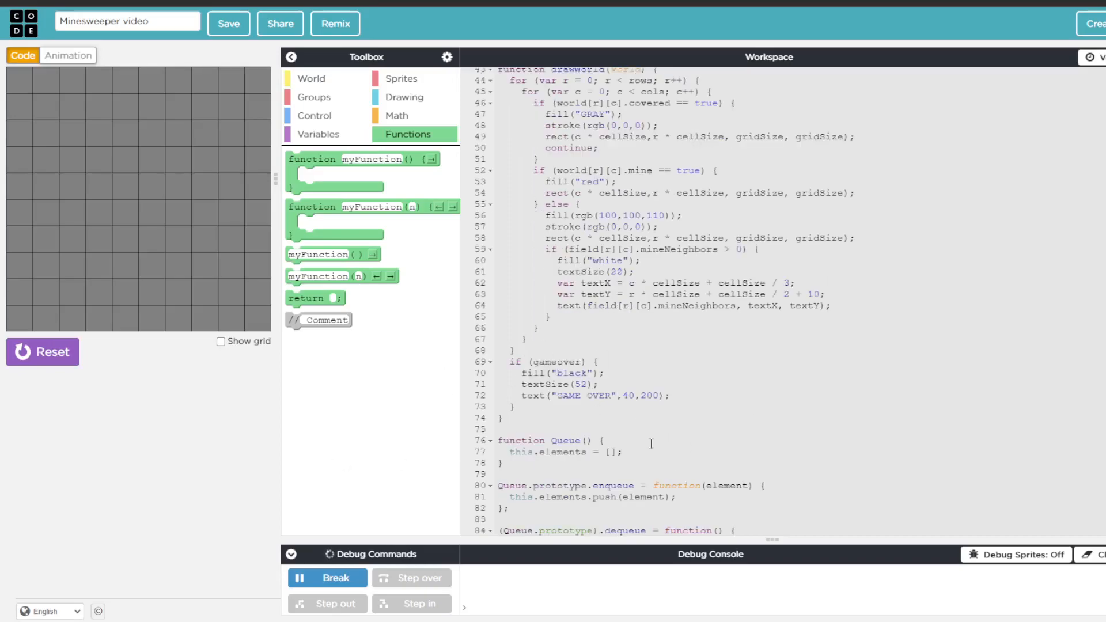
scroll("down", 3)
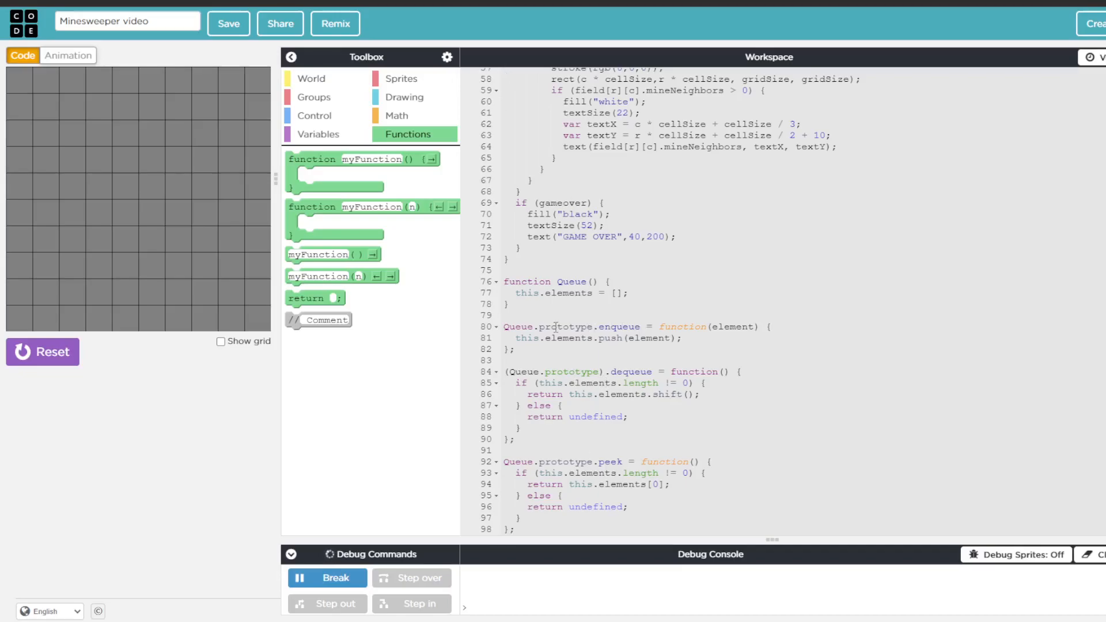
scroll("down", 3)
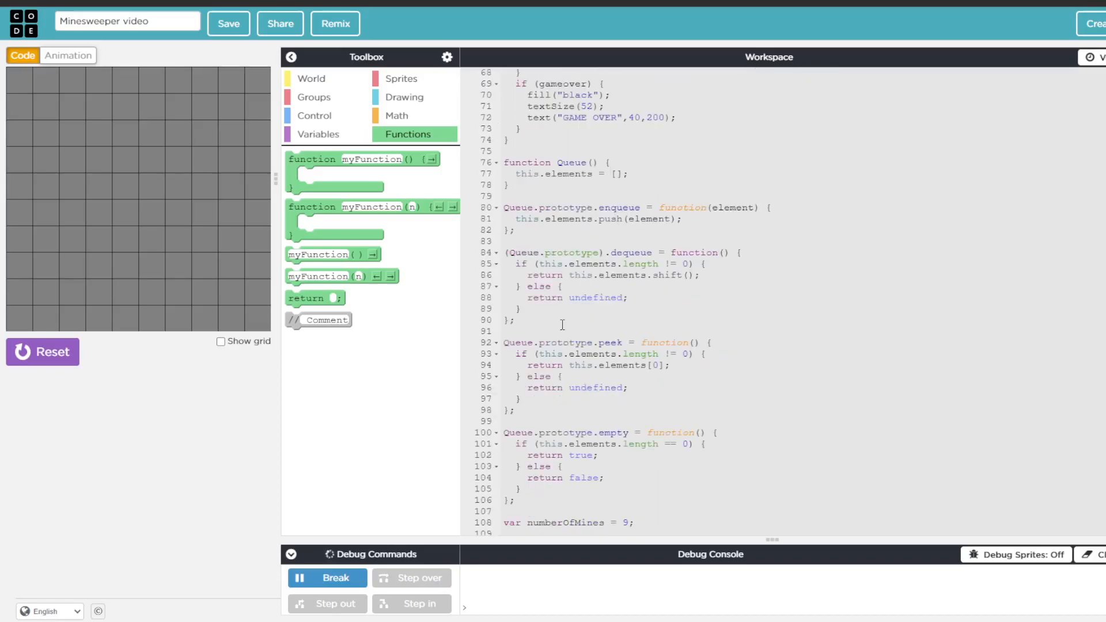
scroll("down", 3)
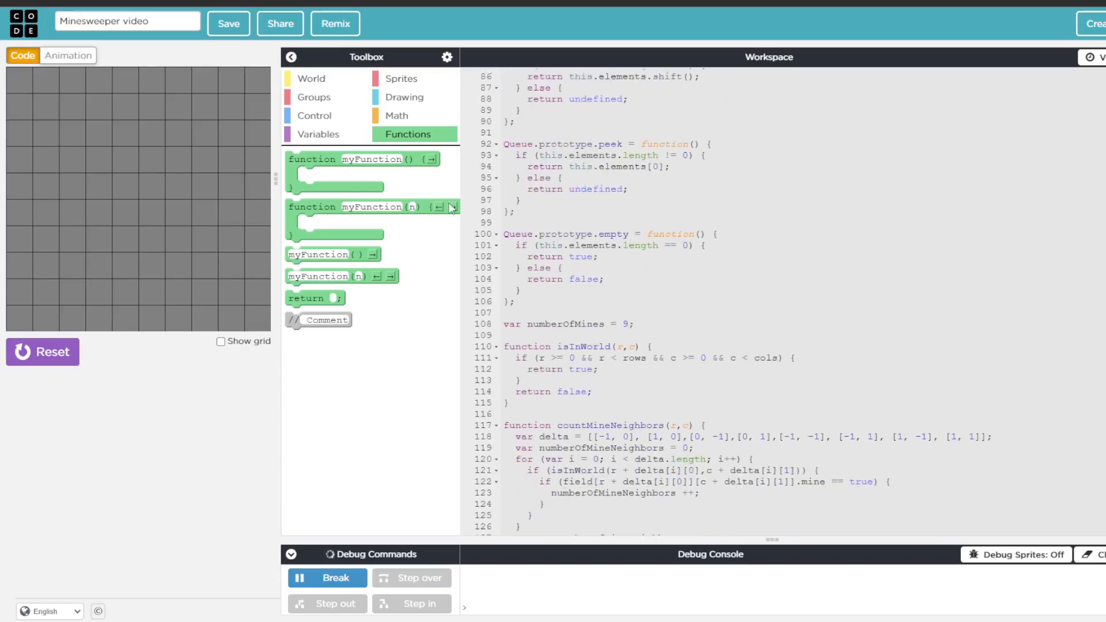
scroll("down", 3)
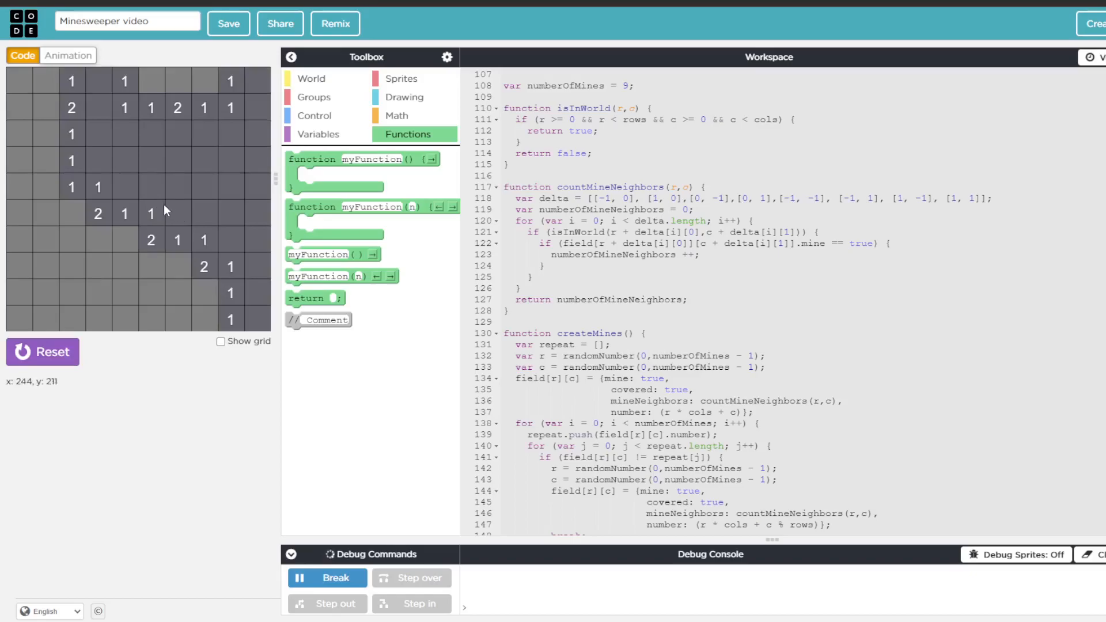
mouse_move(130, 274)
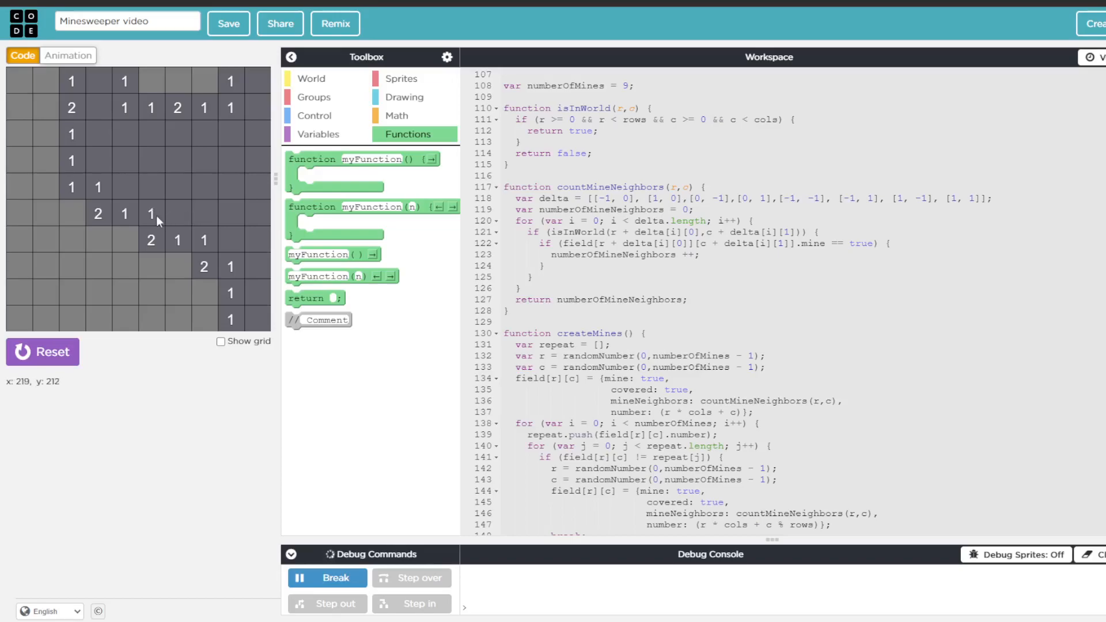
mouse_move(910, 216)
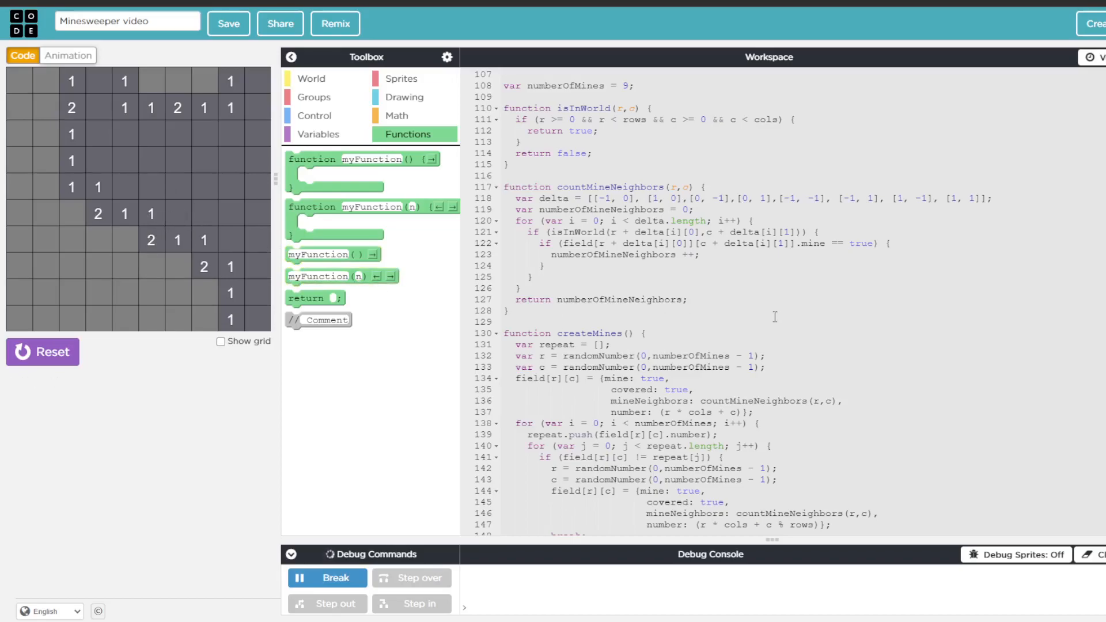
scroll("down", 3)
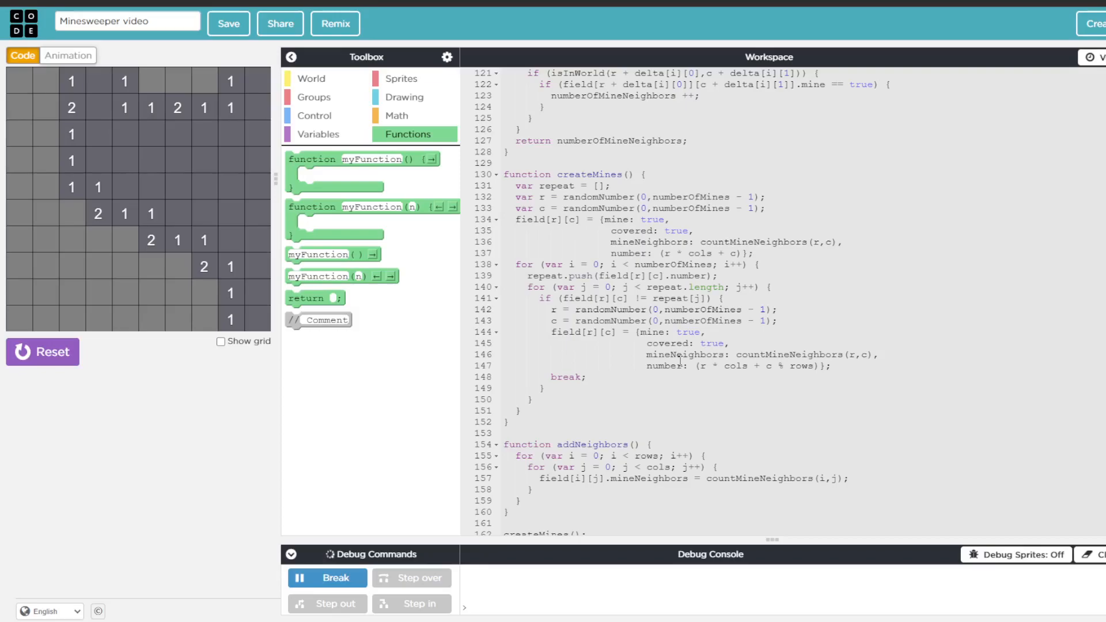
mouse_move(4, 403)
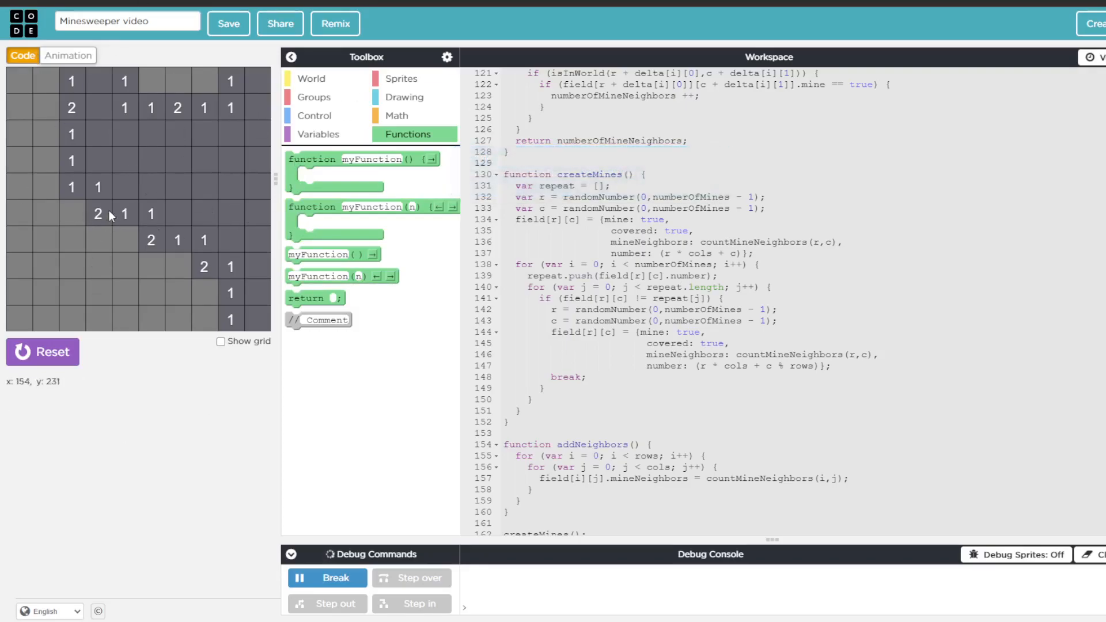
scroll("down", 3)
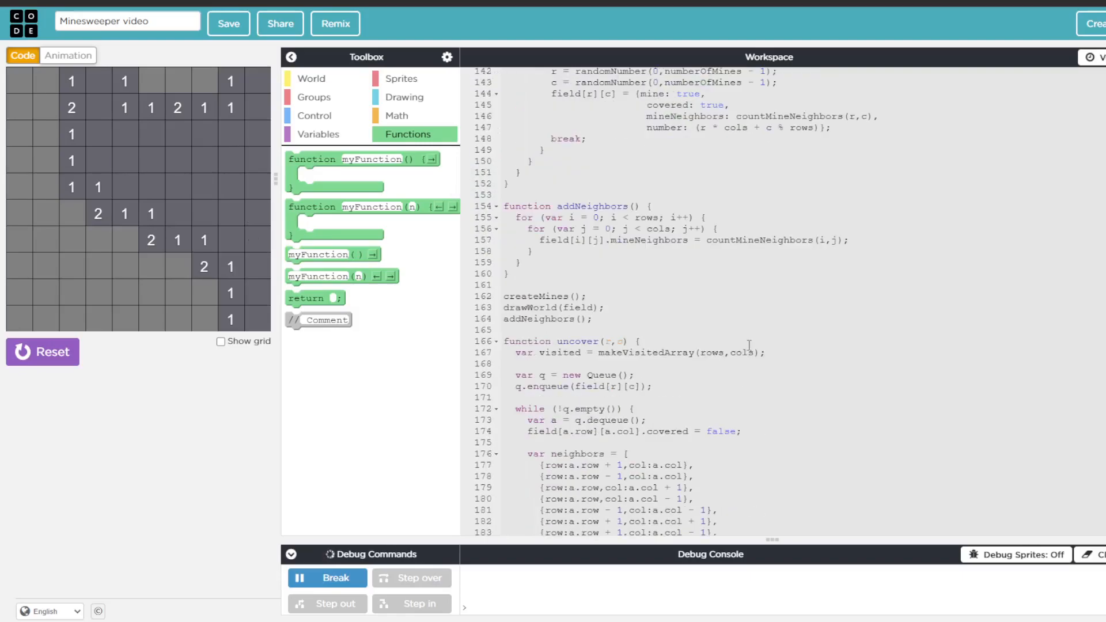
scroll("down", 3)
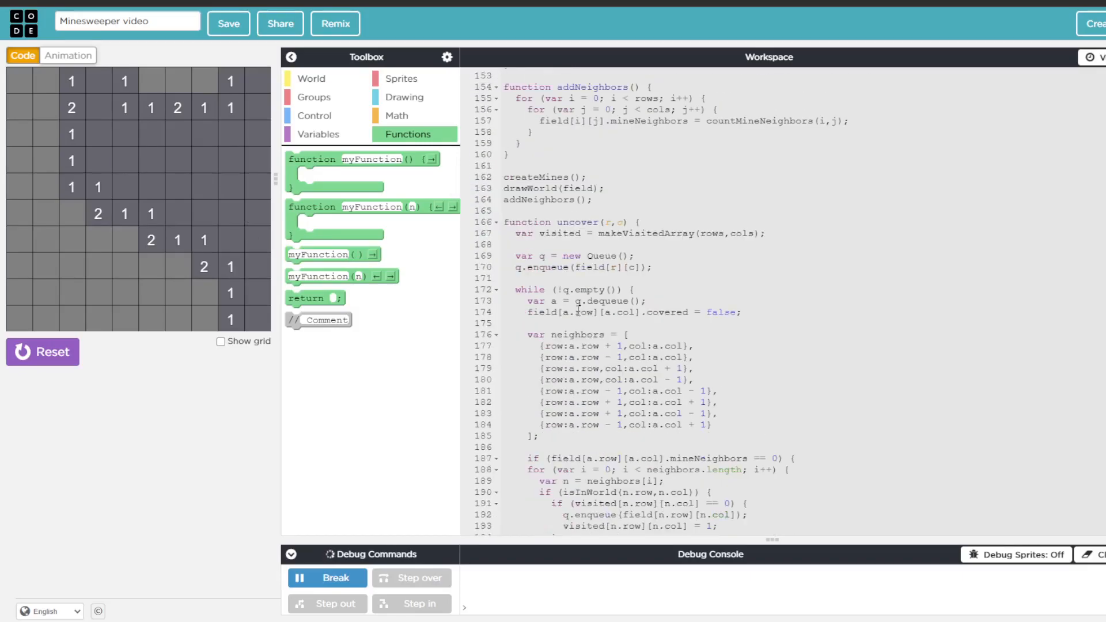
mouse_move(324, 207)
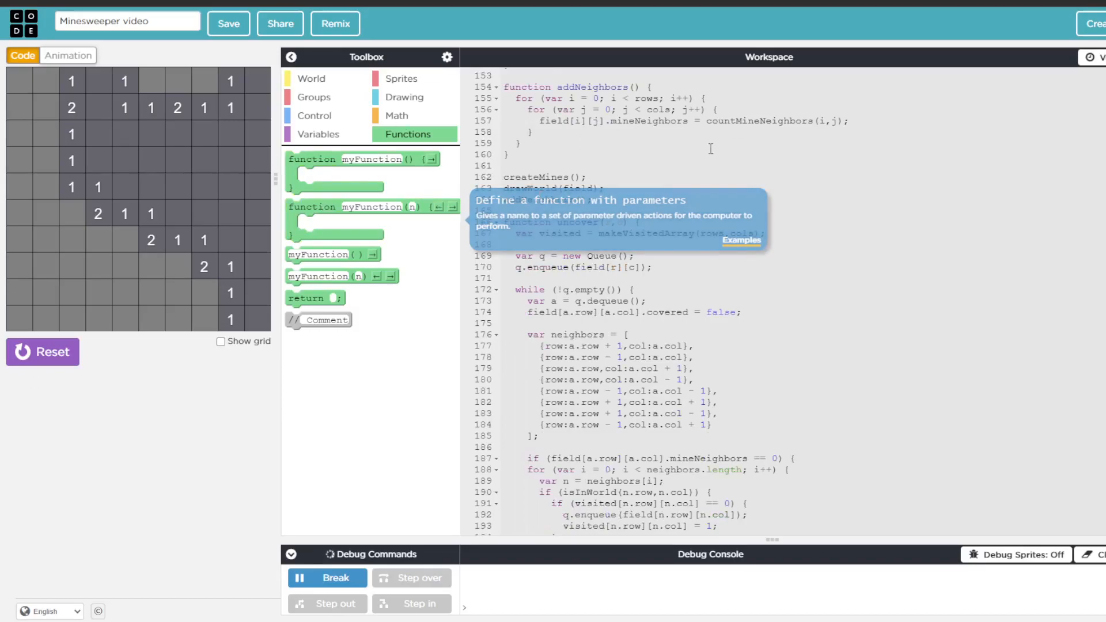
scroll("down", 3)
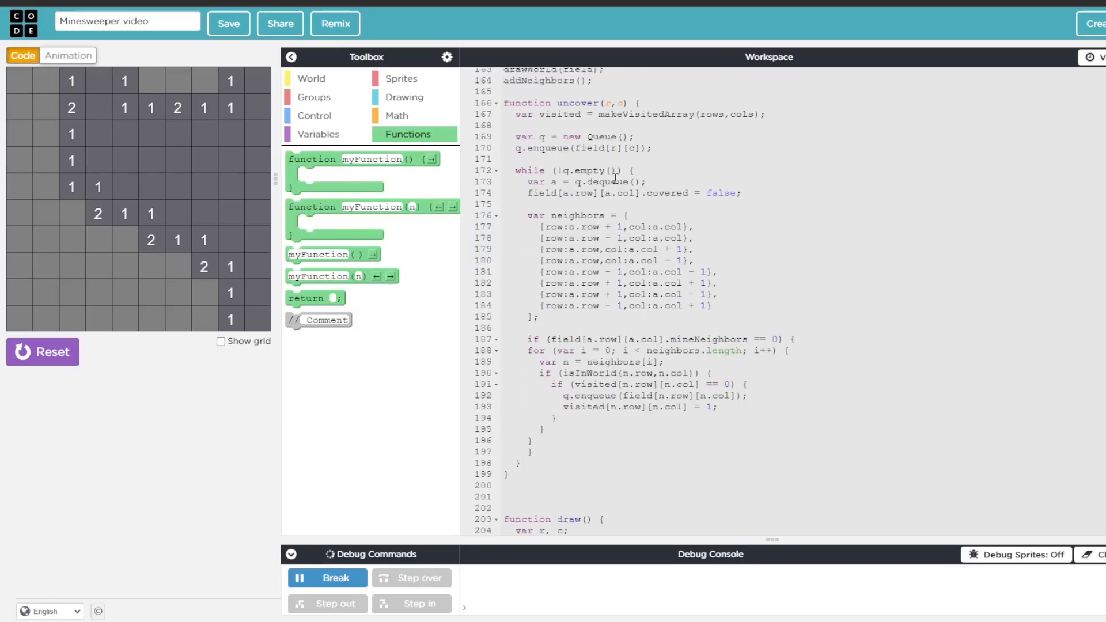
scroll("down", 3)
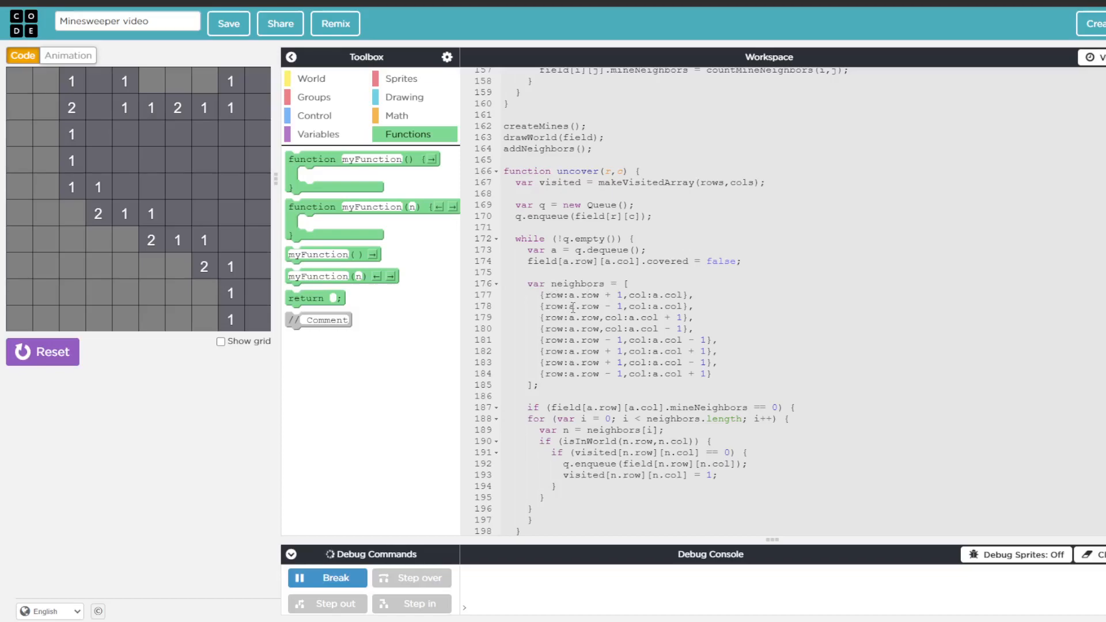
scroll("down", 3)
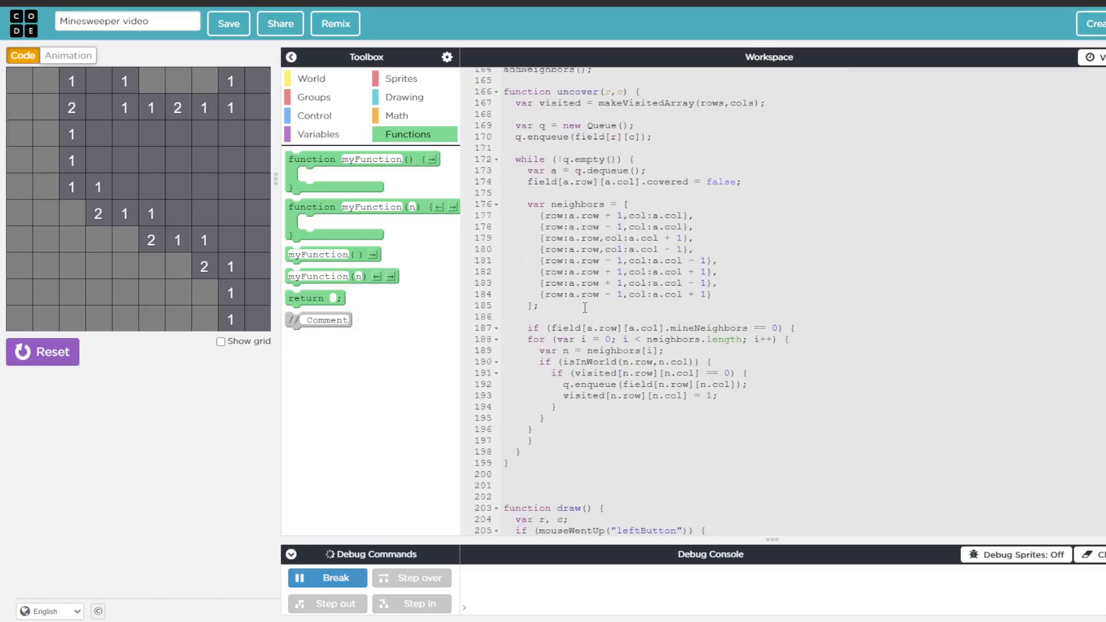
scroll("down", 3)
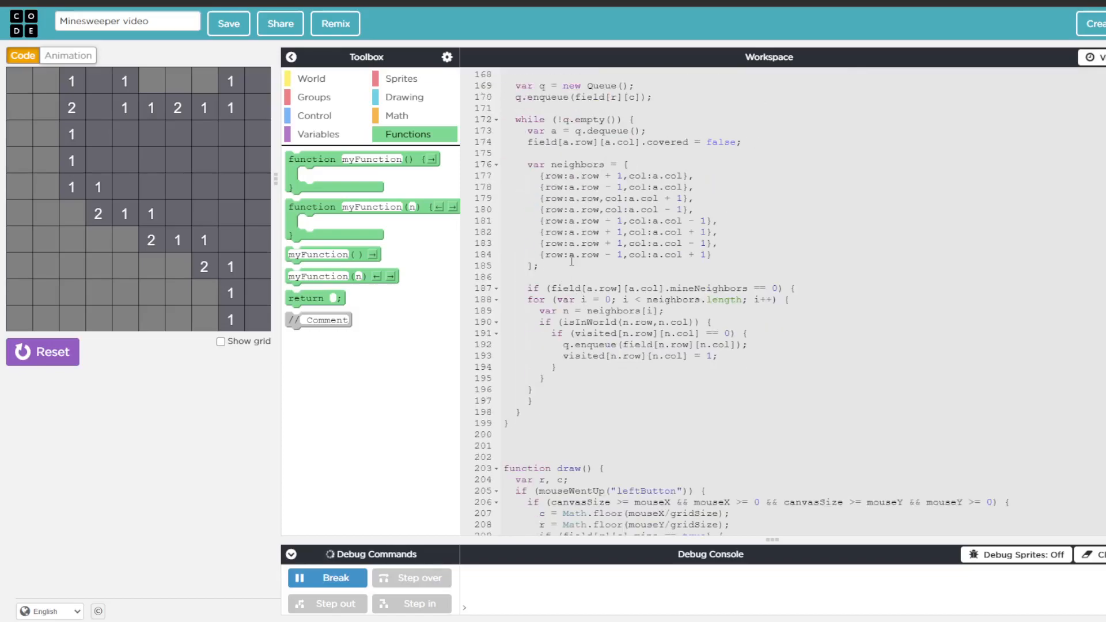
scroll("down", 3)
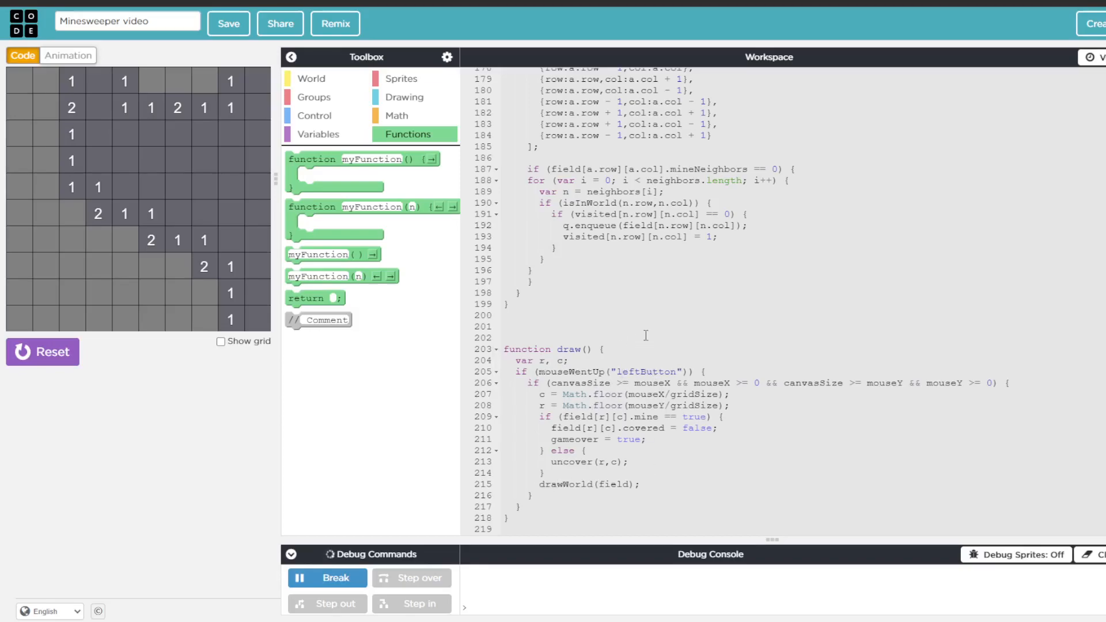
Step: Restart Minesweeper on a fresh board and uncover a square of the minefield
left_click(43, 352)
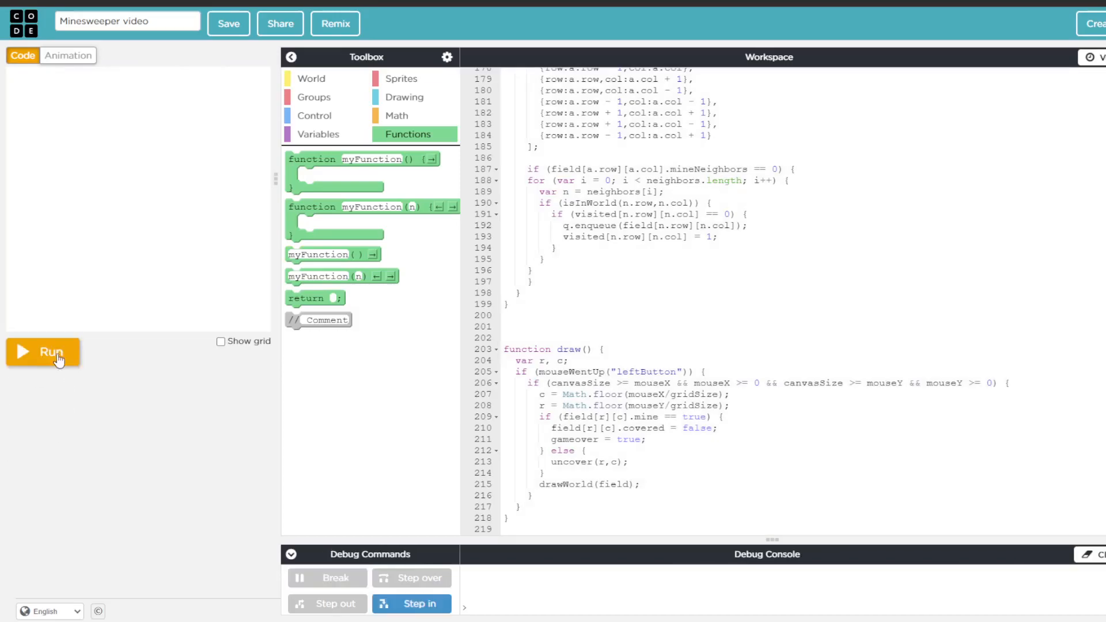
left_click(42, 352)
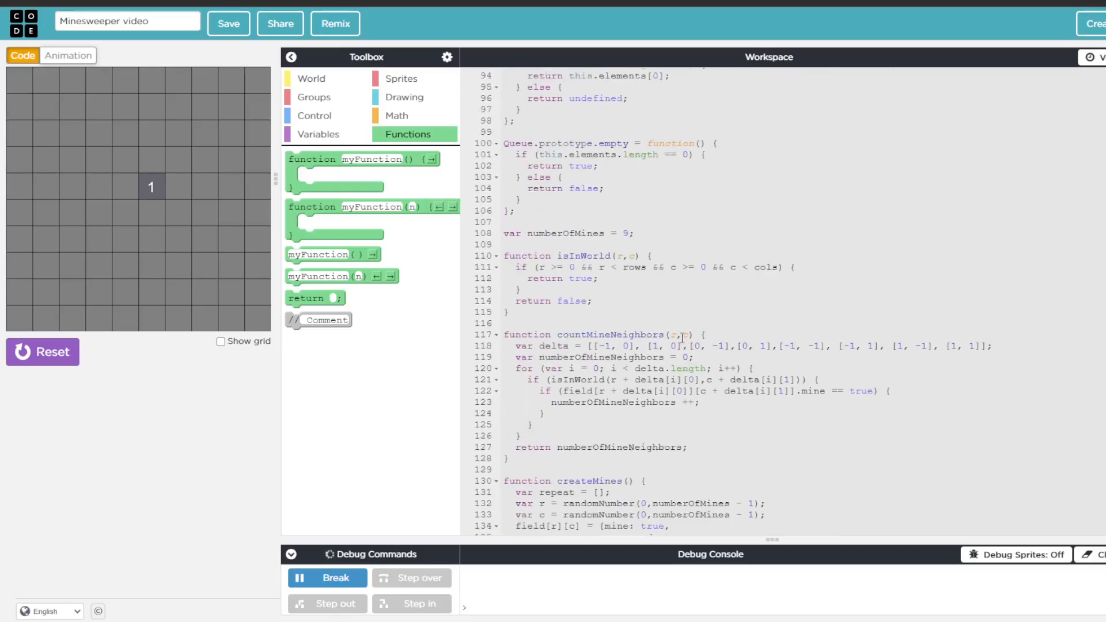
mouse_move(128, 182)
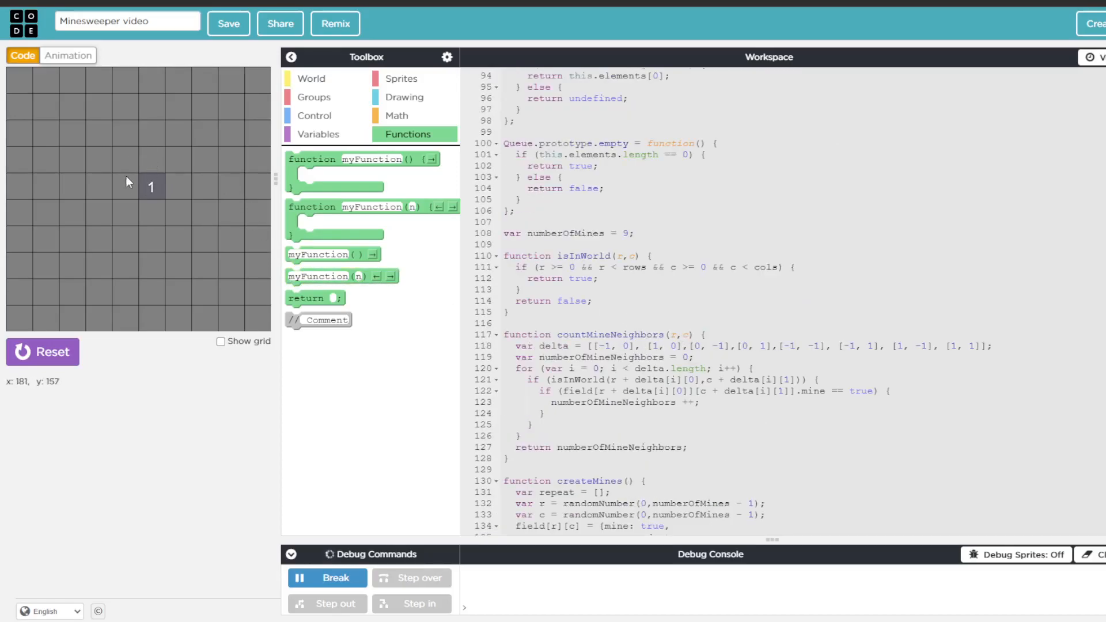
mouse_move(162, 155)
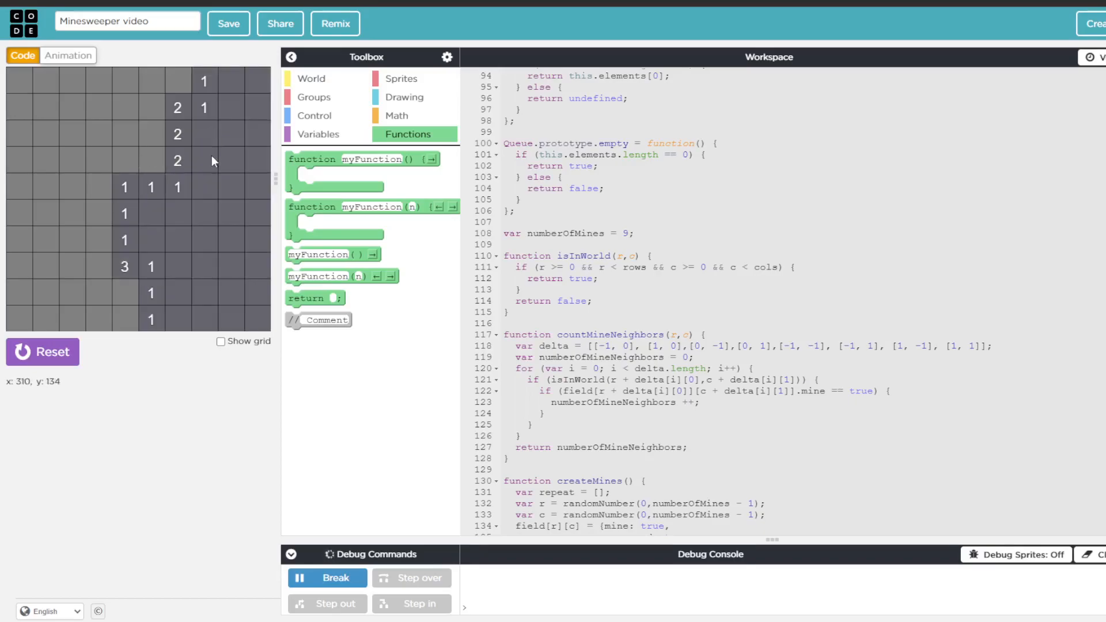
left_click(151, 134)
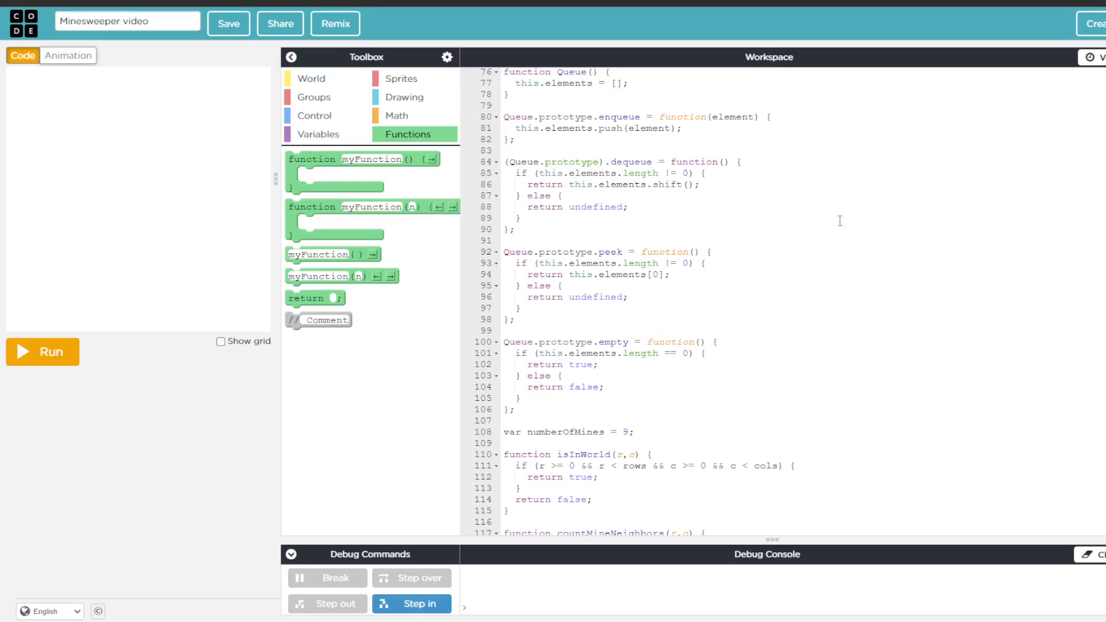
scroll("down", 3)
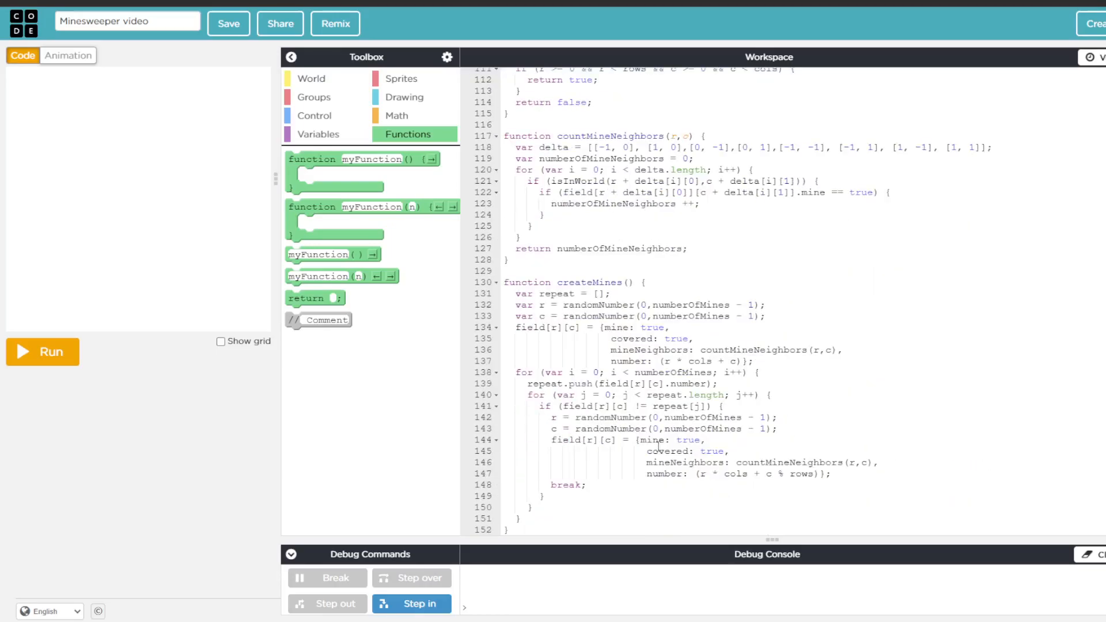
scroll("down", 3)
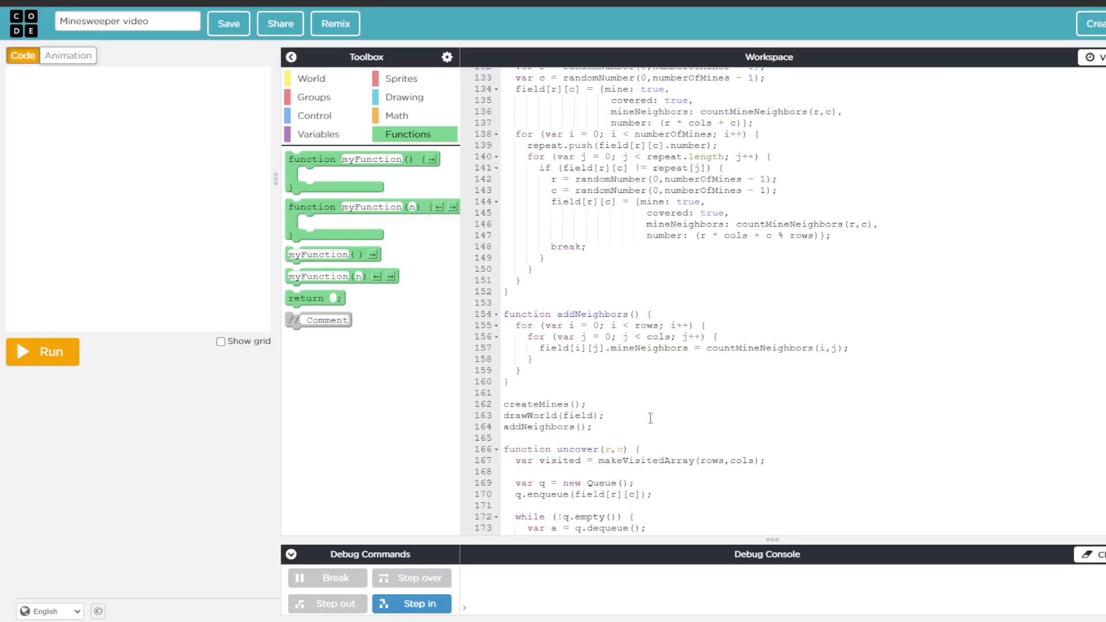
scroll("up", 3)
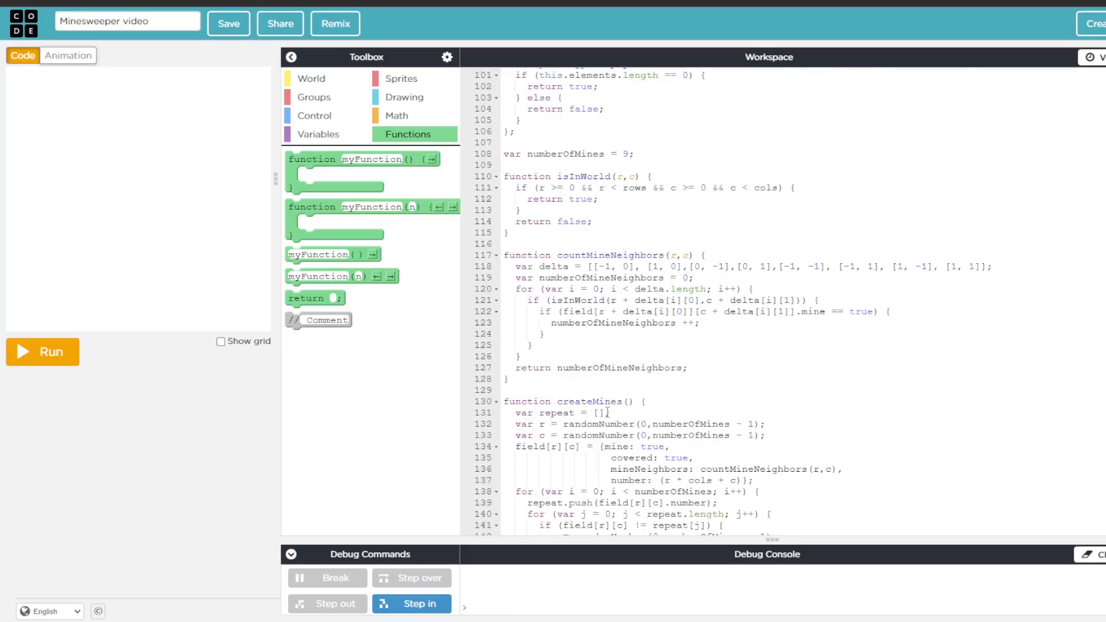